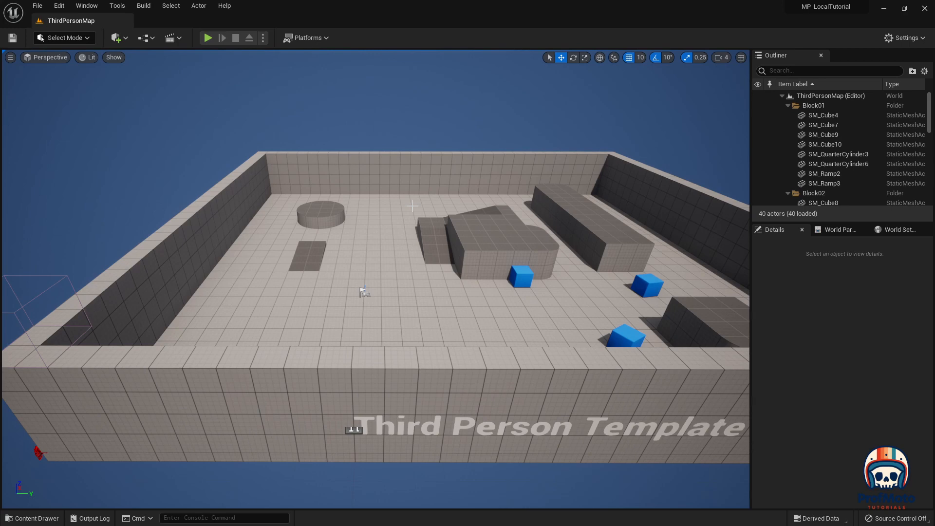
mouse_move(449, 204)
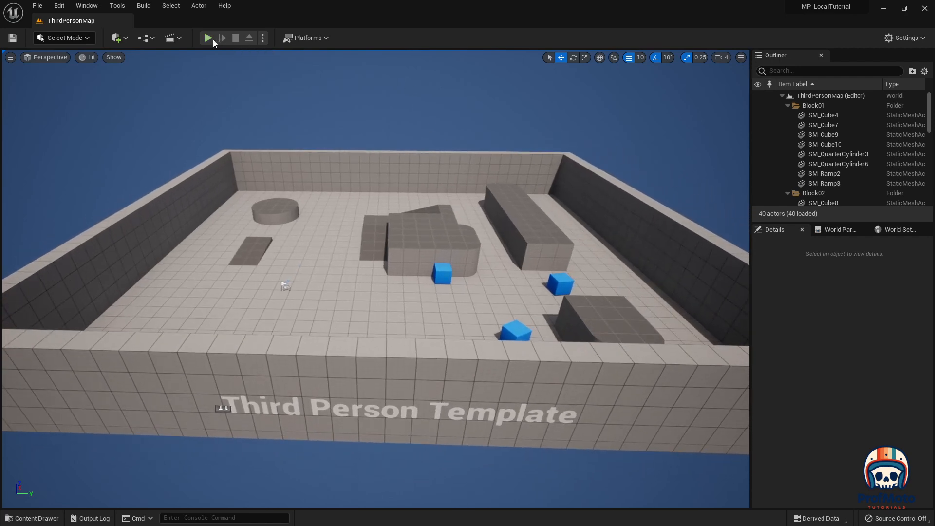
- Alt-drag PlayerStart to create PlayerStart2 beside it, play-testing the level before and after
click(207, 38)
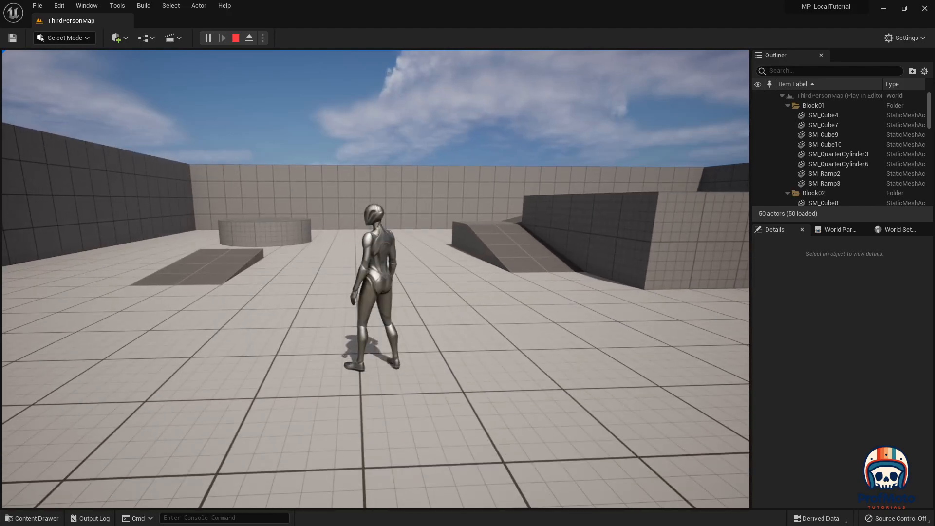
click(235, 38)
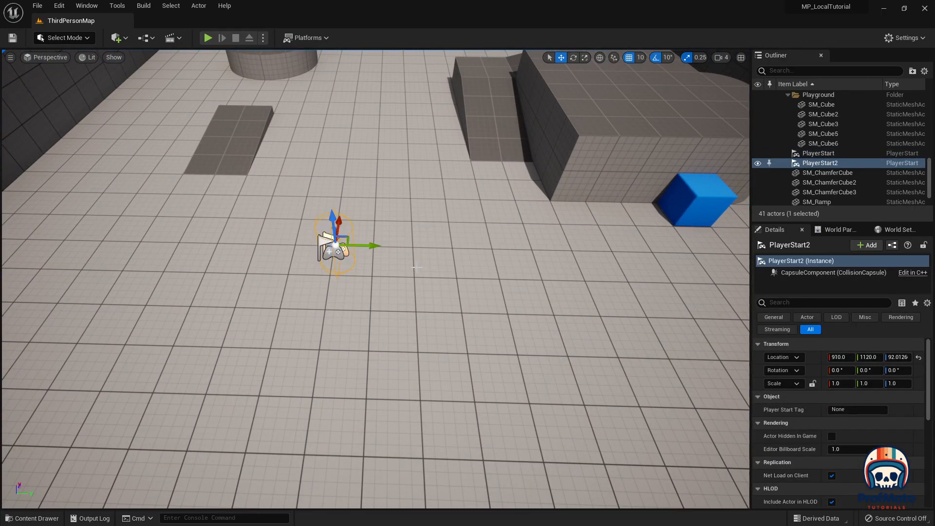
drag(370, 245, 472, 245)
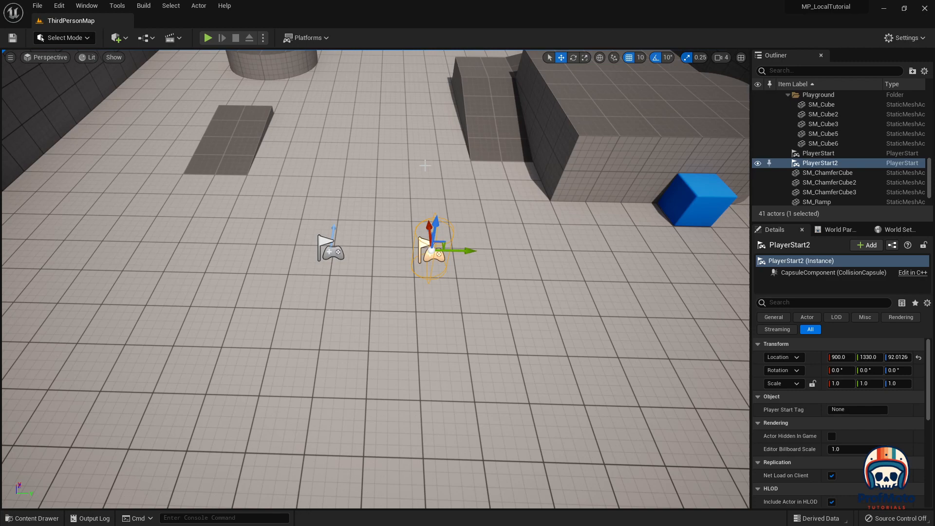
mouse_move(207, 38)
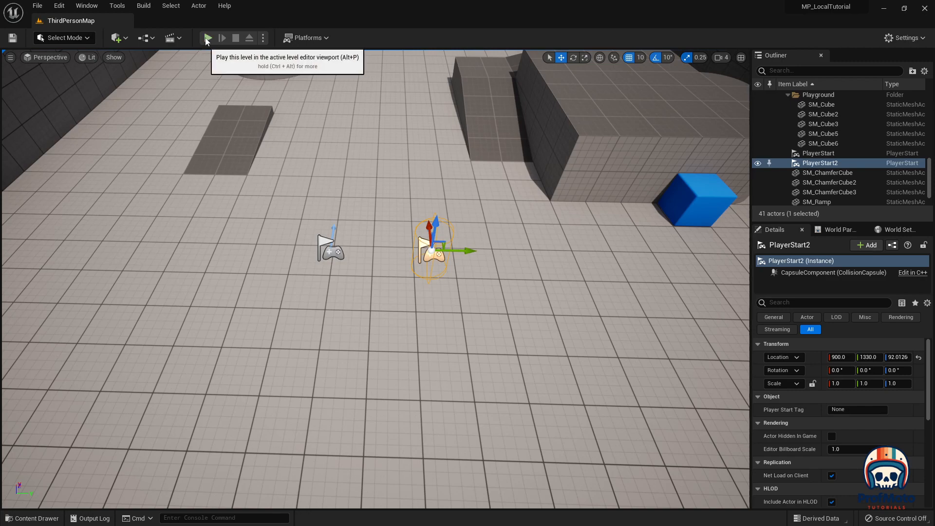
click(207, 38)
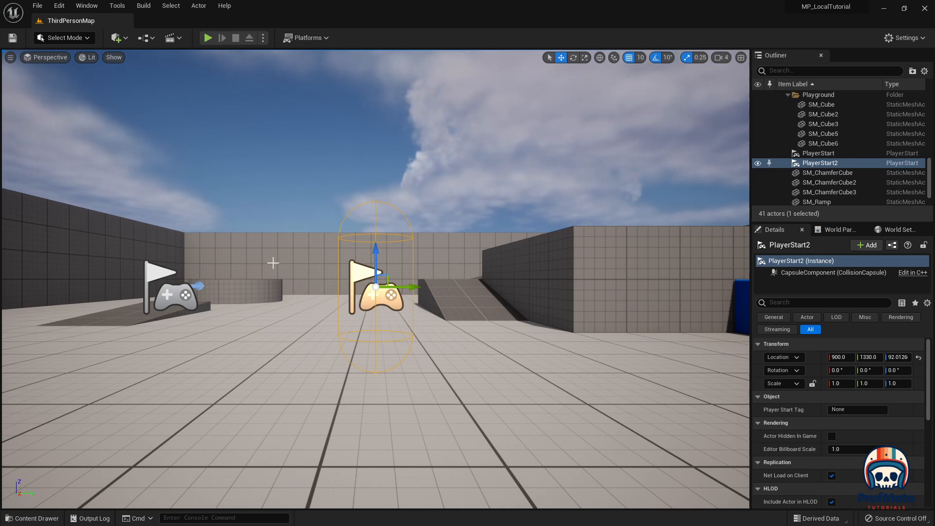
click(154, 38)
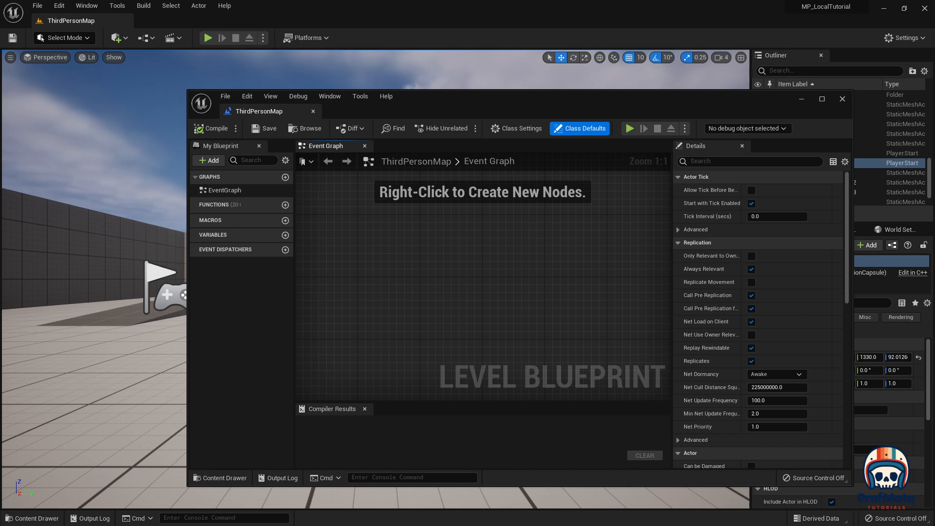
mouse_move(410, 246)
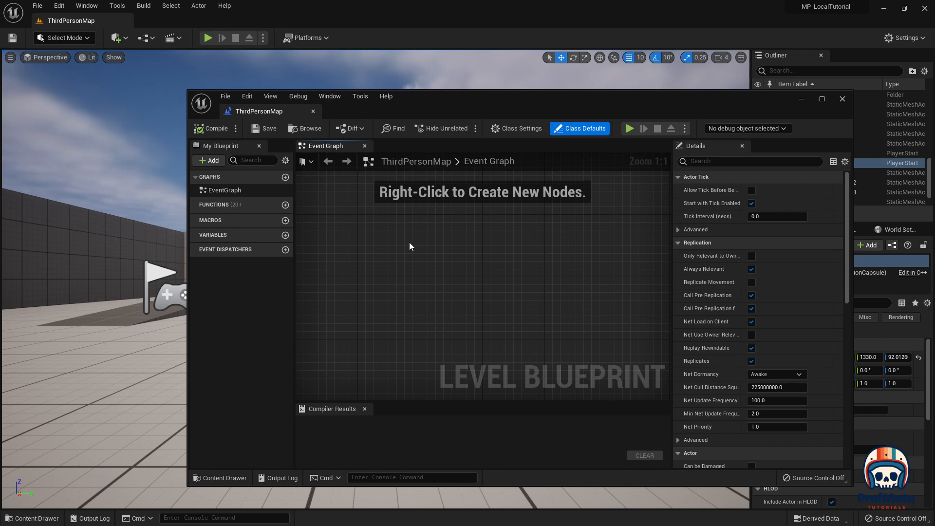
- Add an Event BeginPlay node to the empty Event Graph via the graph action search
right_click(410, 246)
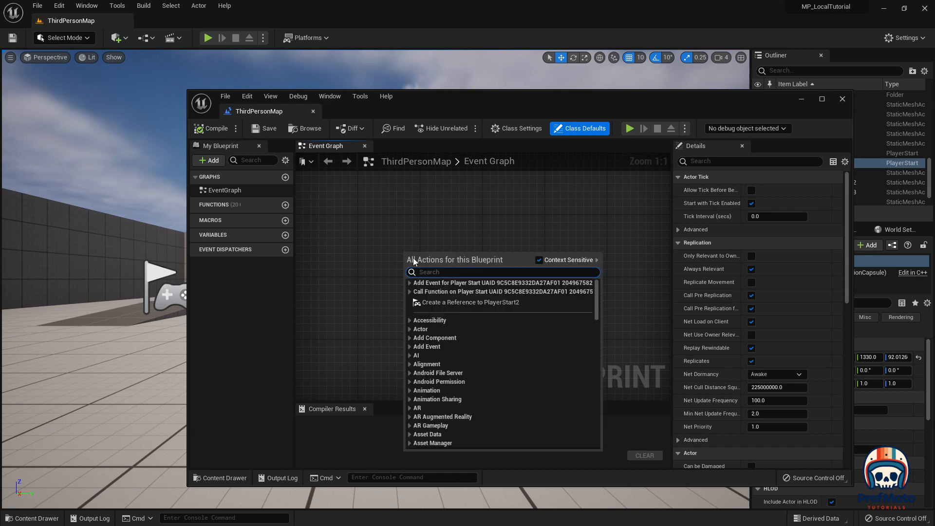
text(begin event play)
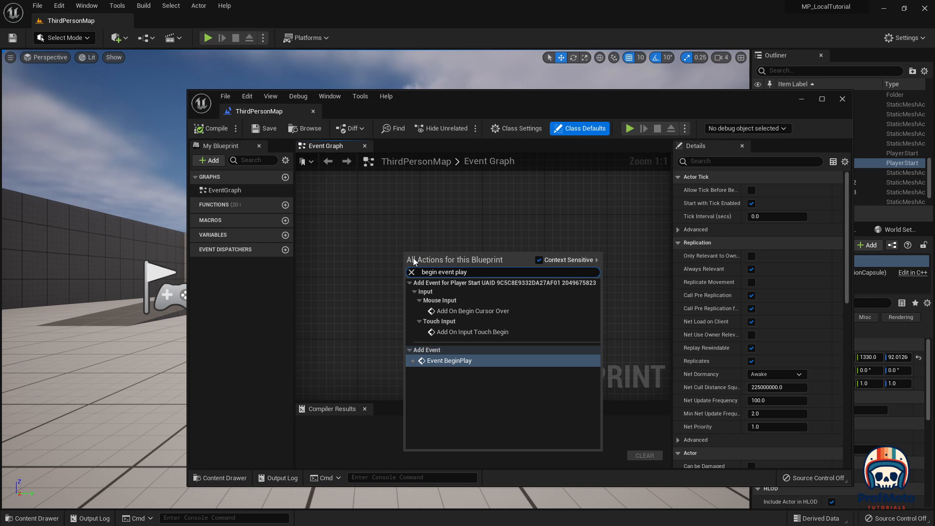
mouse_move(474, 373)
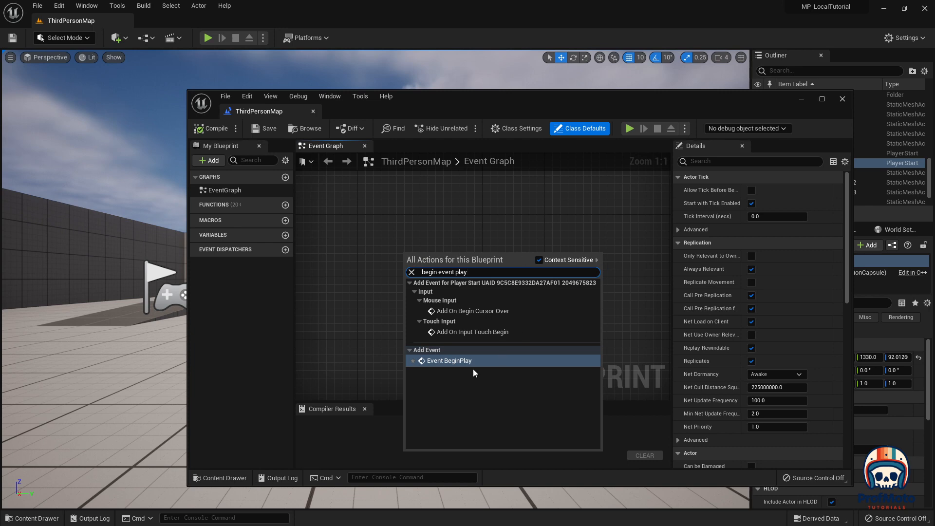
click(447, 361)
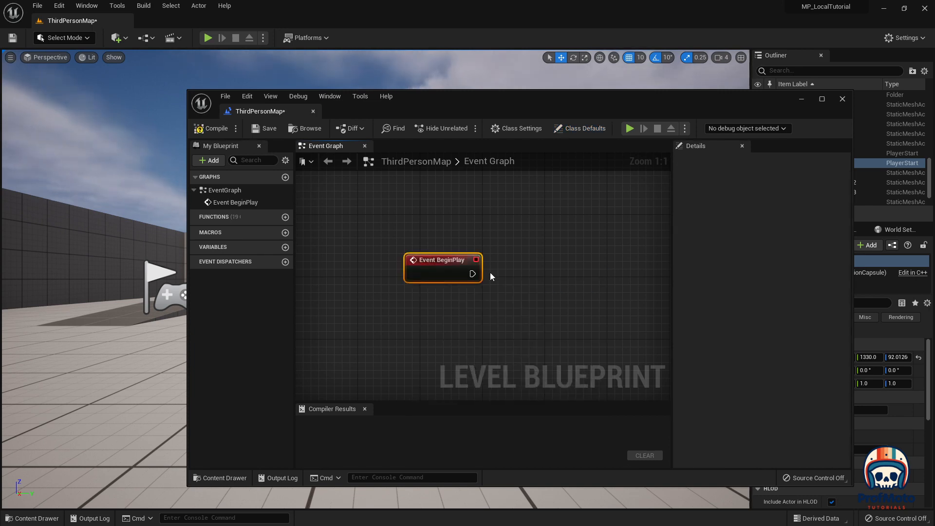
- Wire BeginPlay's exec into a new Create Local Player node and expand its Spawn Player Controller options
drag(473, 272, 545, 284)
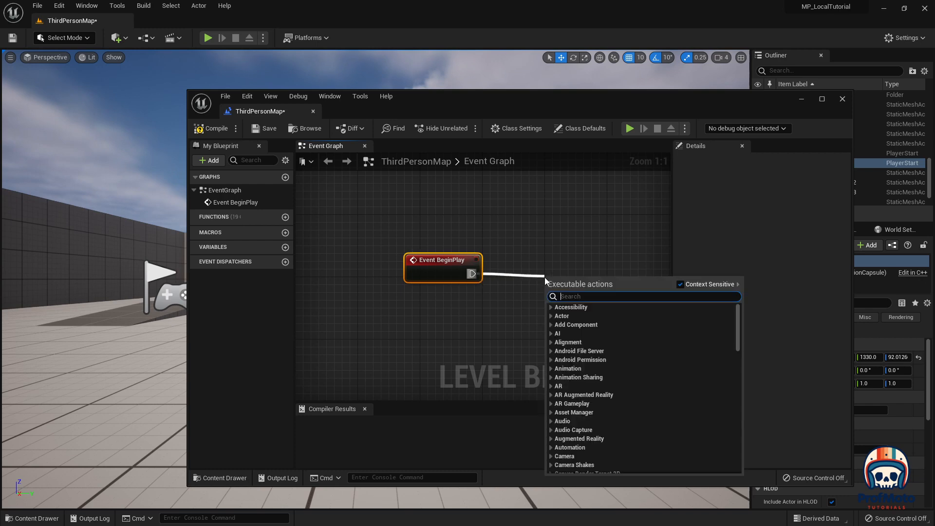
text(create loc)
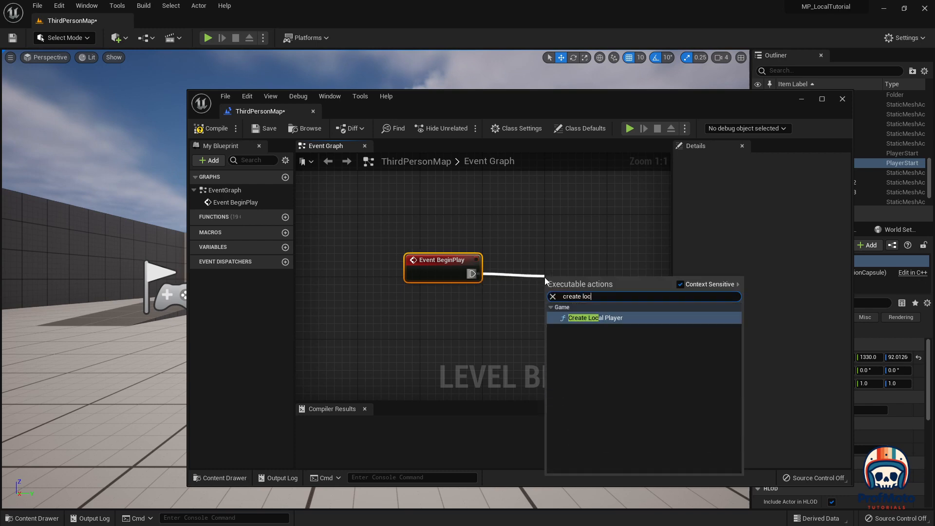
click(594, 317)
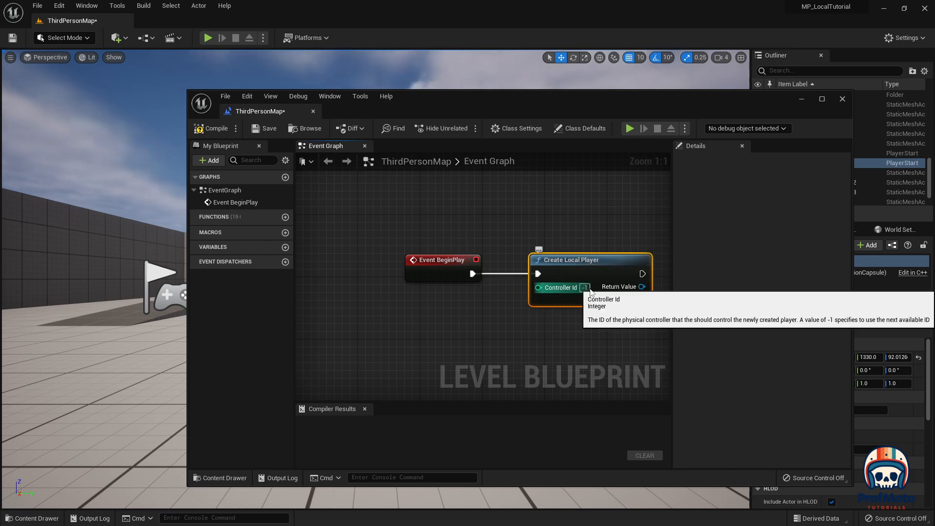
mouse_move(633, 367)
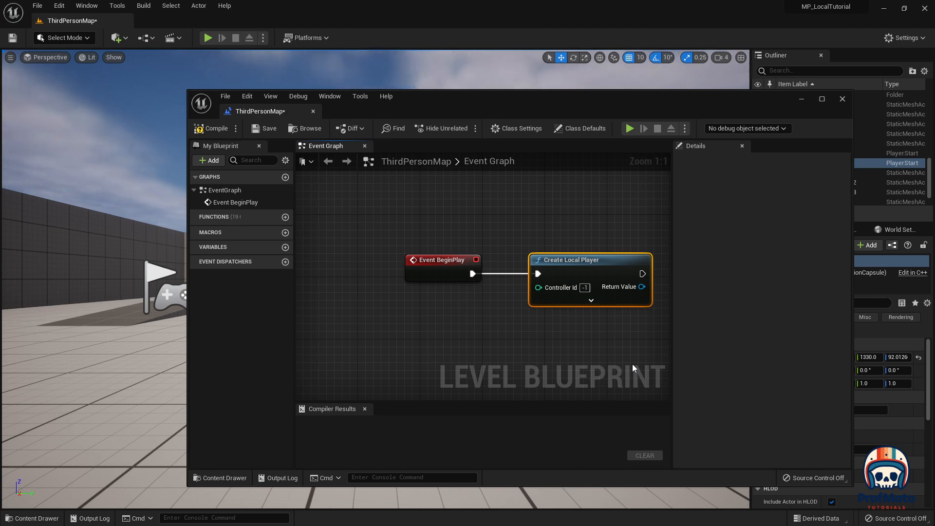
mouse_move(610, 308)
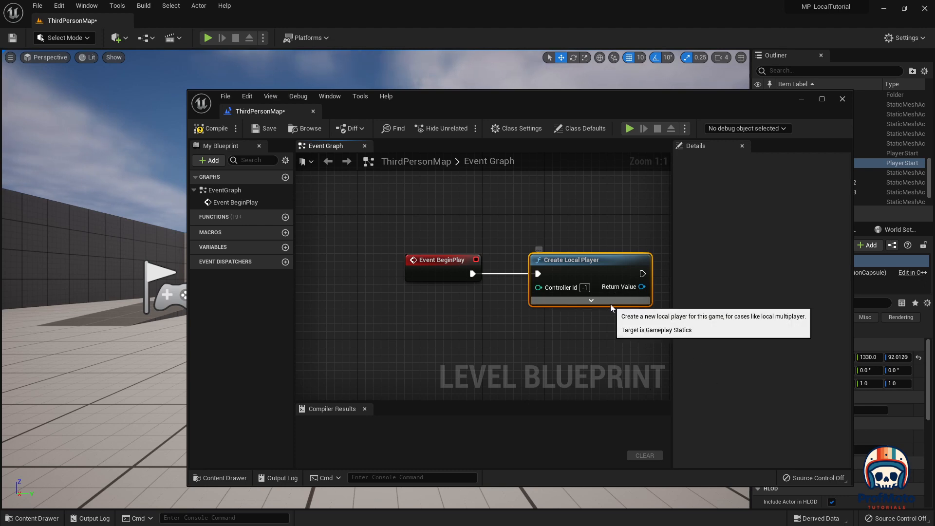
click(590, 300)
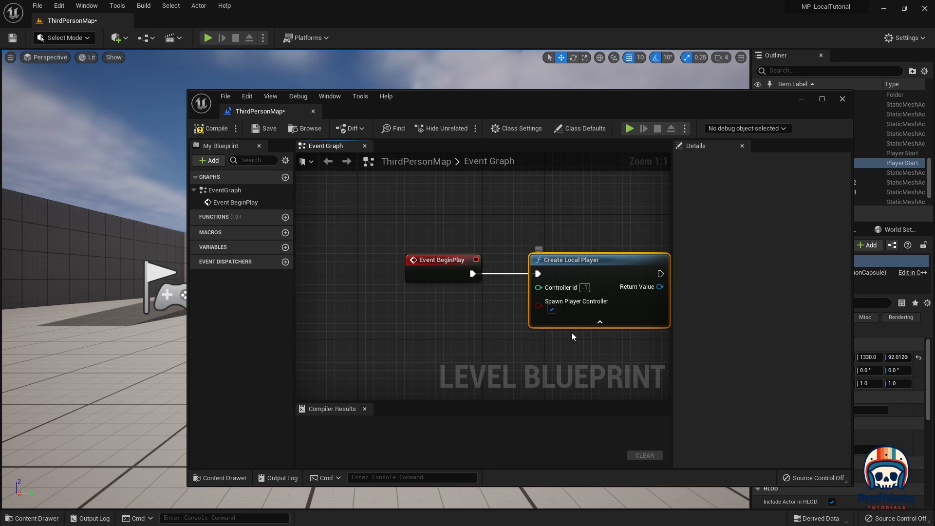
mouse_move(583, 352)
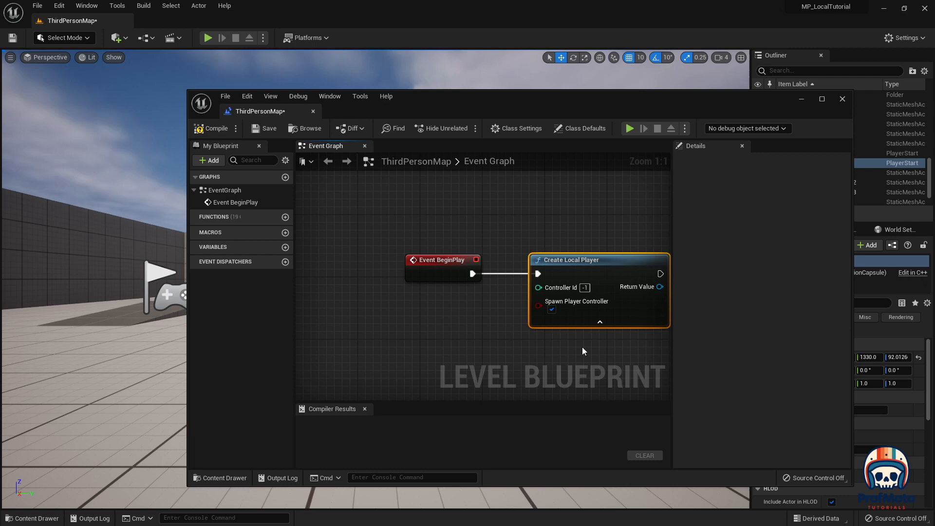
click(210, 128)
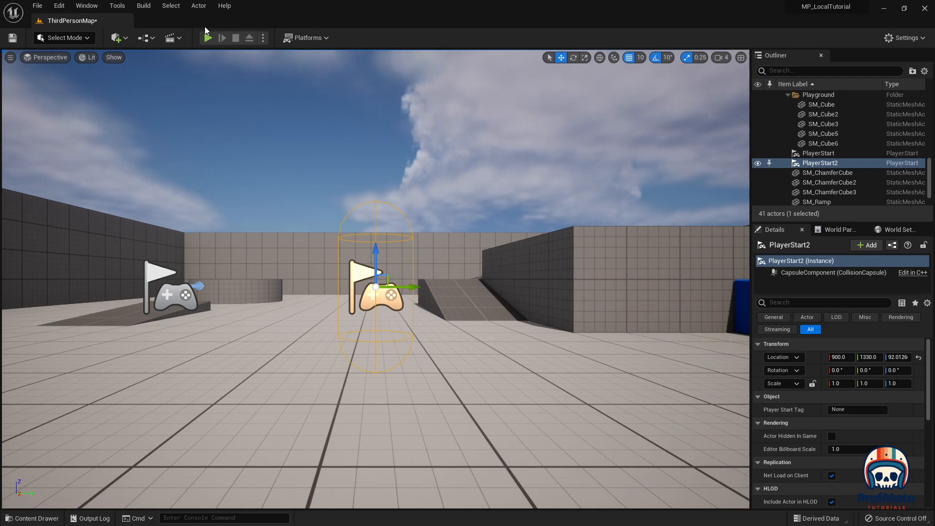
click(207, 38)
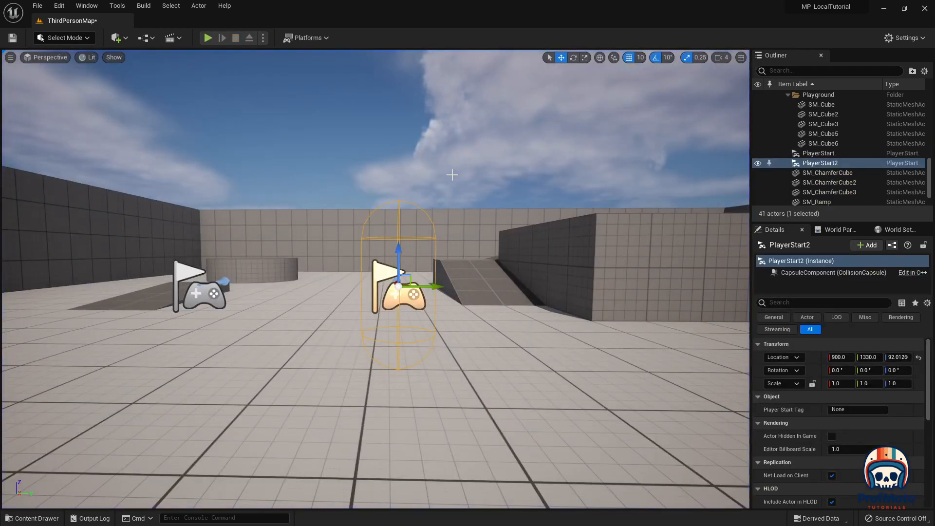
mouse_move(58, 5)
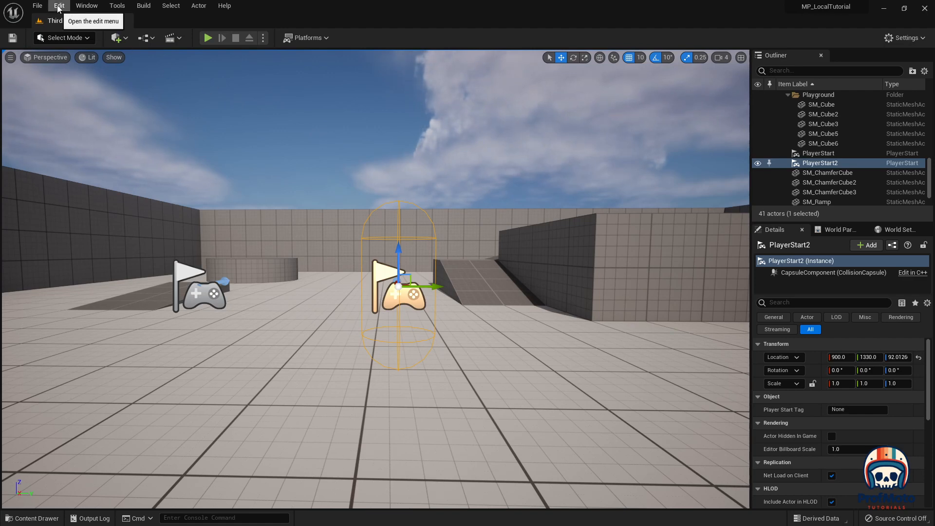
- Enable Skip Assigning Gamepad to Player 1 in Project Settings and close the window
click(58, 6)
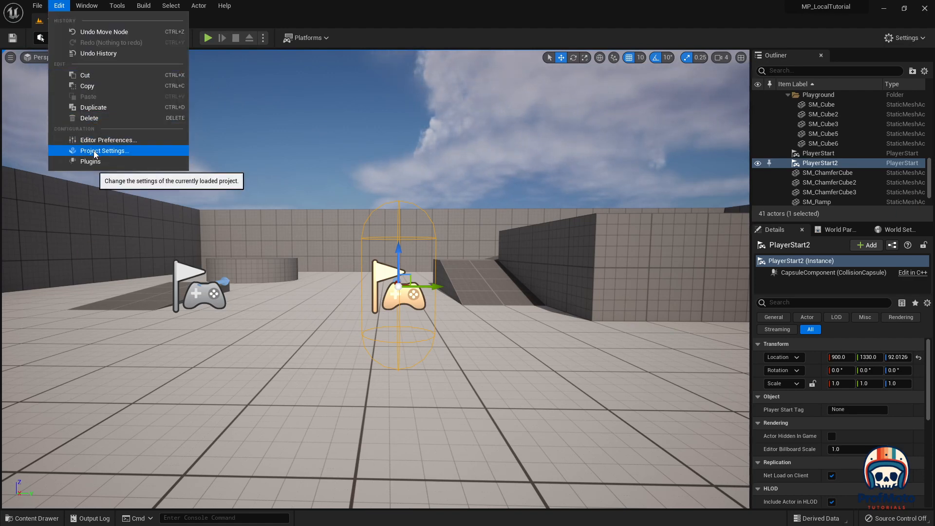
click(104, 150)
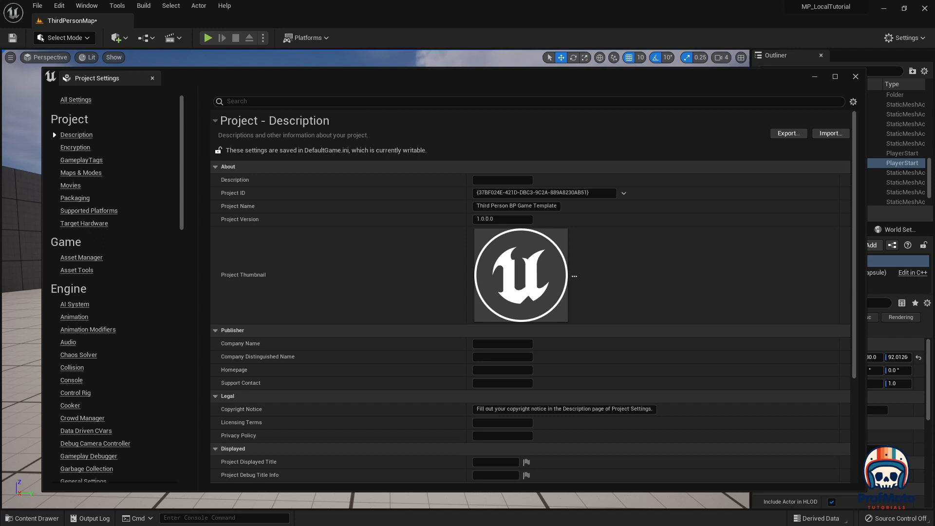
click(275, 101)
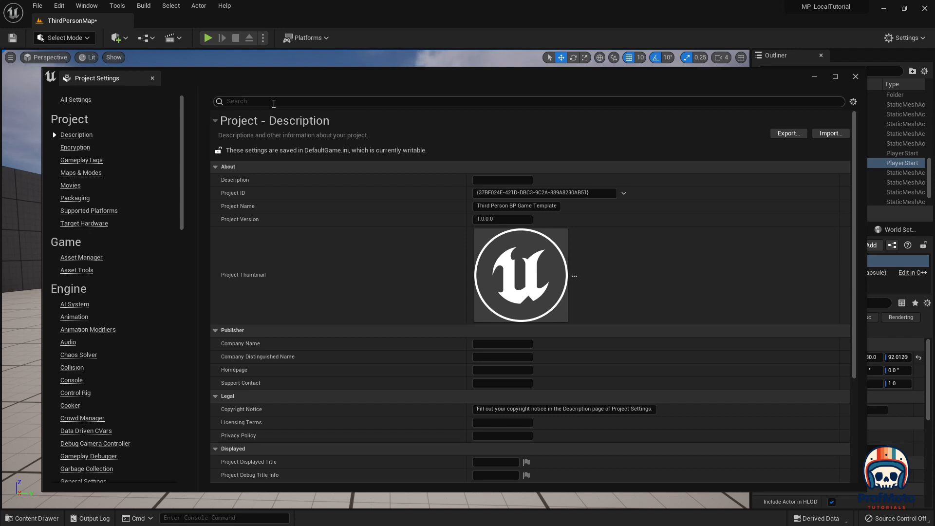
text(skip)
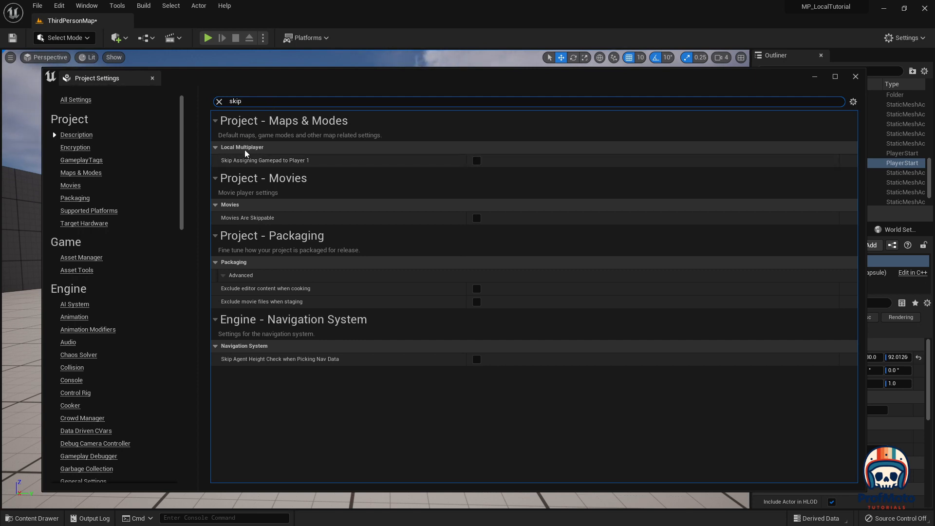
mouse_move(269, 161)
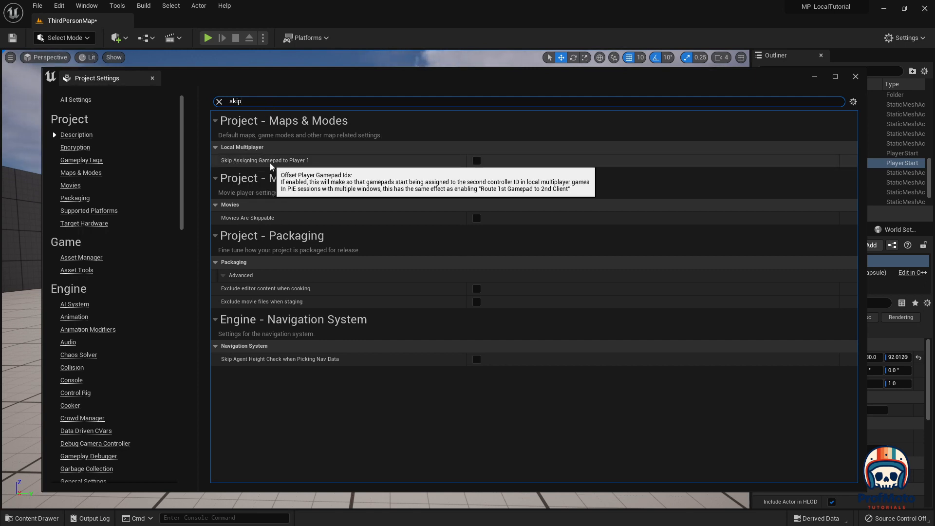
mouse_move(283, 156)
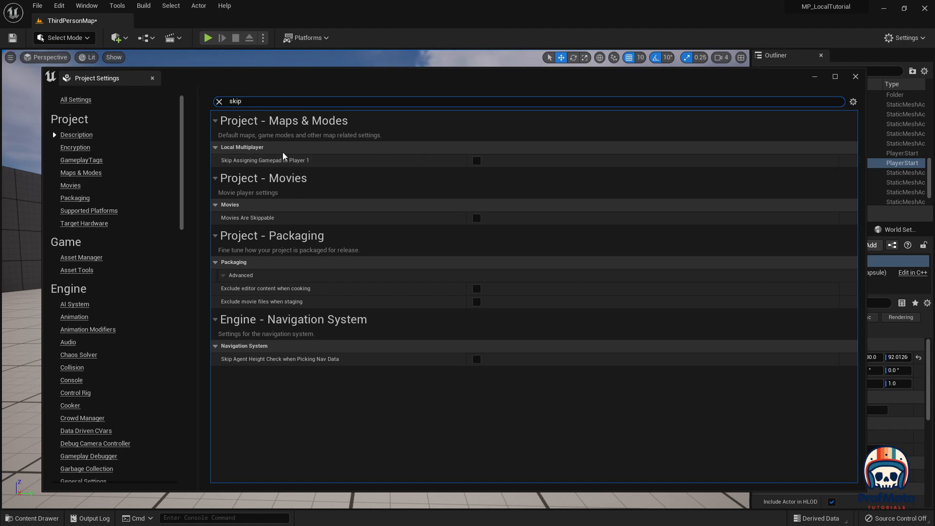
click(476, 161)
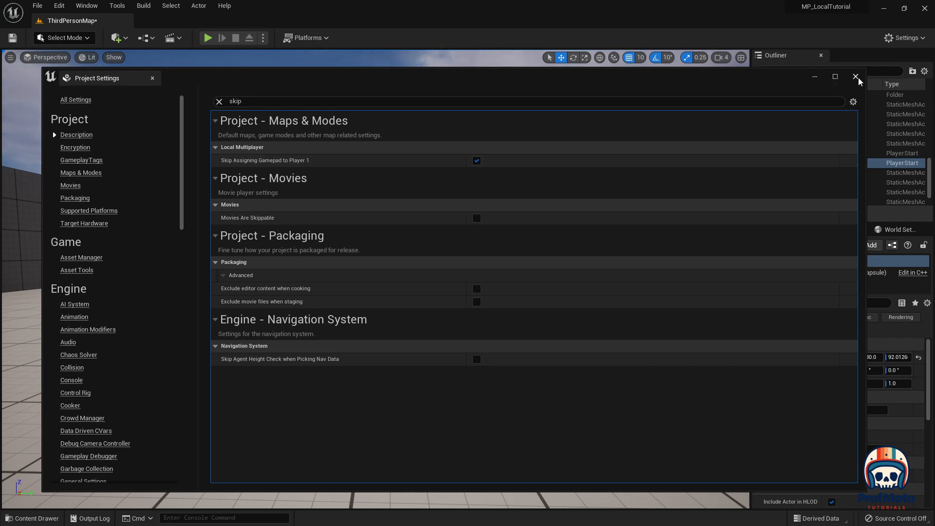
click(856, 78)
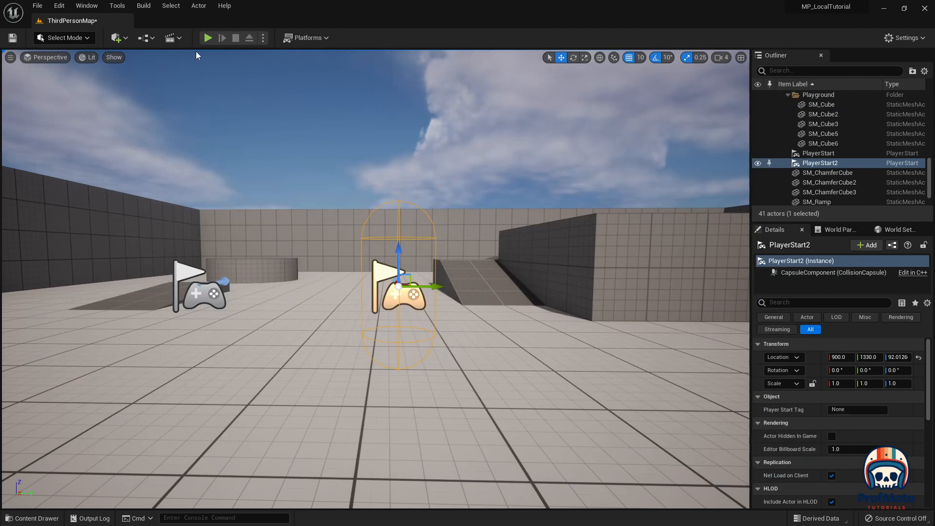
click(207, 38)
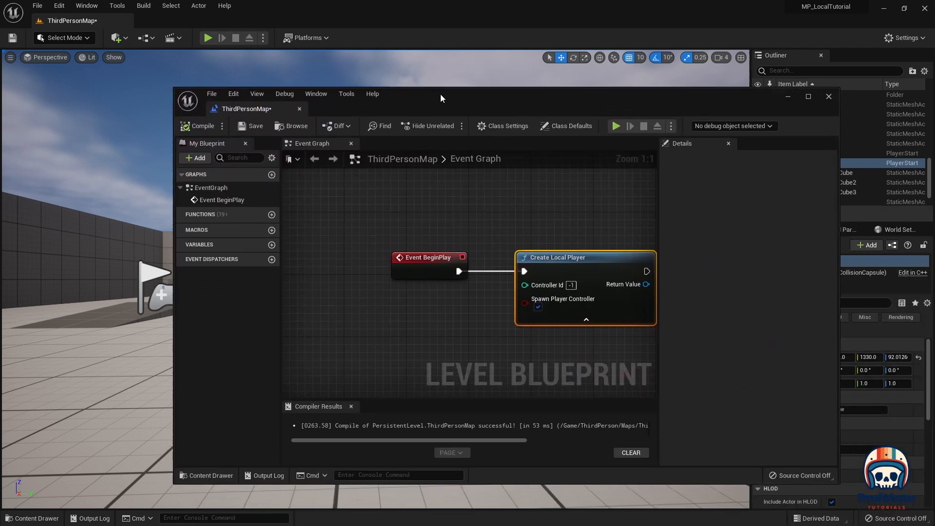
mouse_move(522, 236)
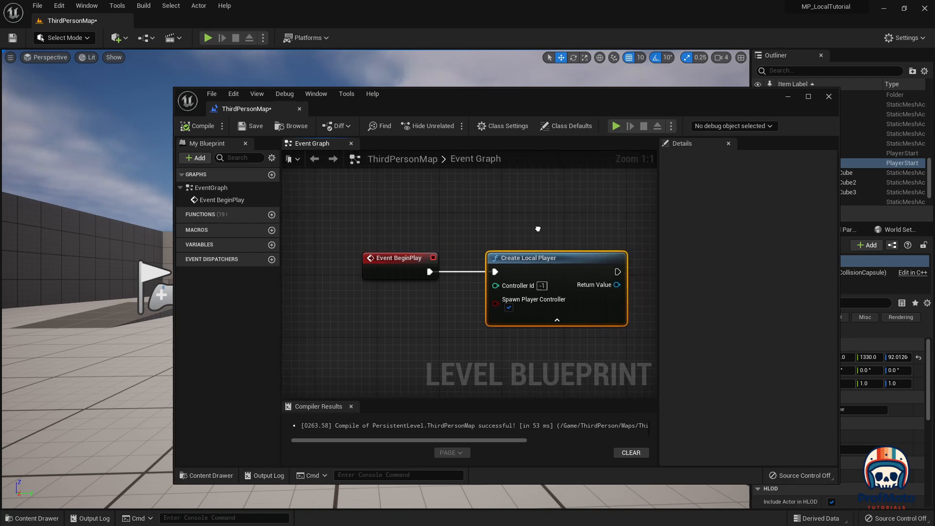
- Create a new Boolean blueprint variable and rename it from NewVar_0 to p2Spawn
drag(536, 228, 404, 226)
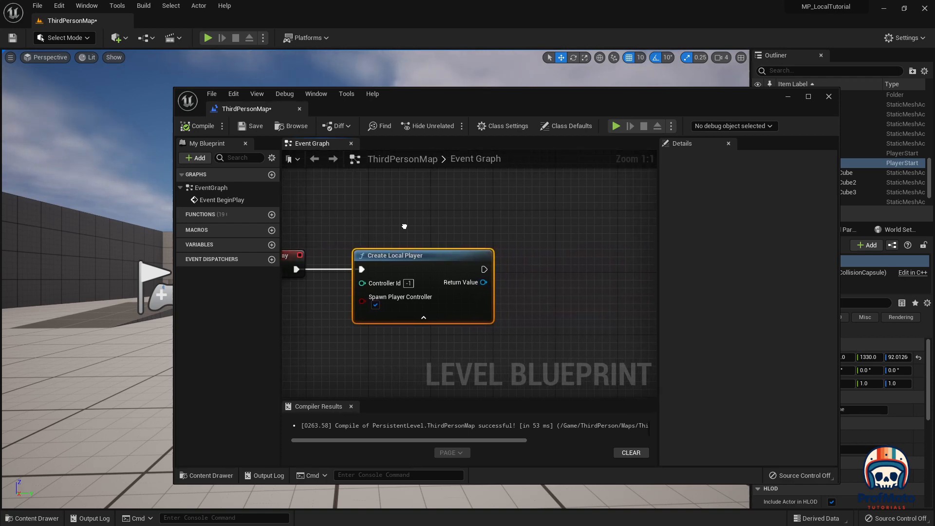
mouse_move(542, 235)
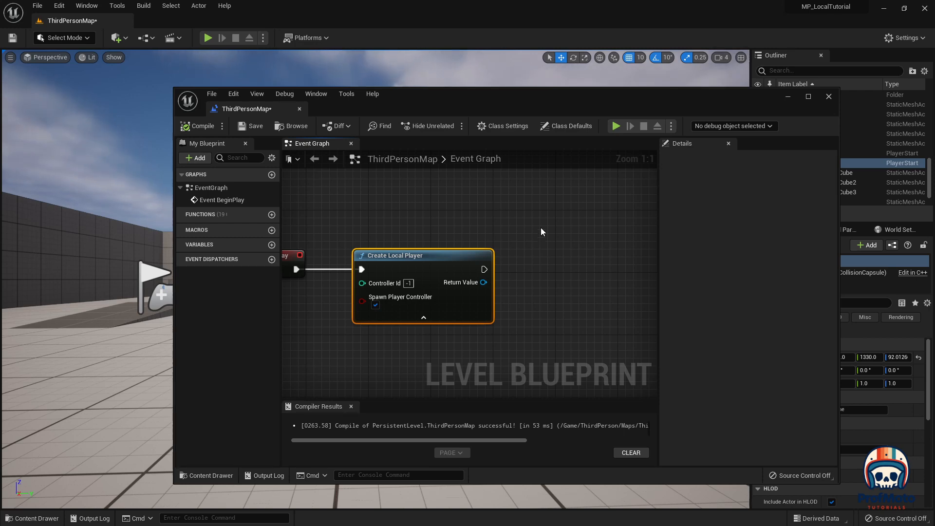
mouse_move(494, 347)
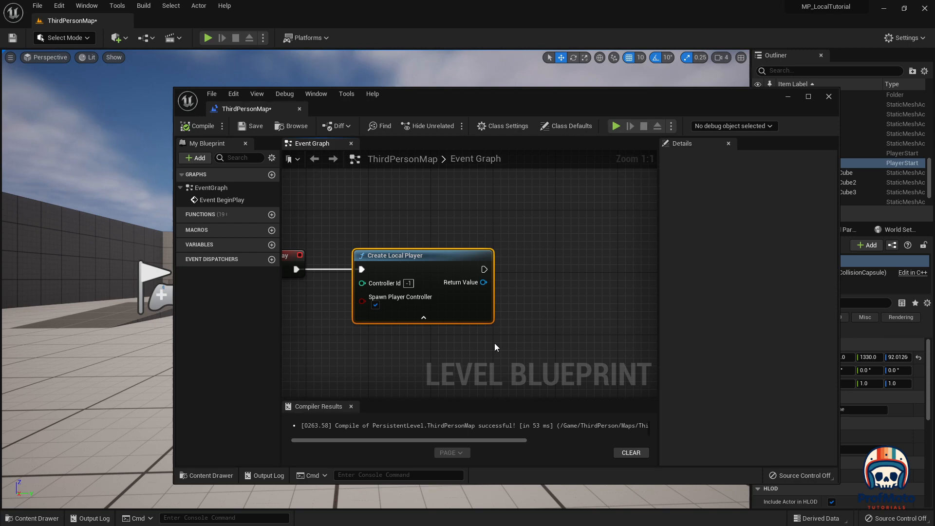
mouse_move(373, 225)
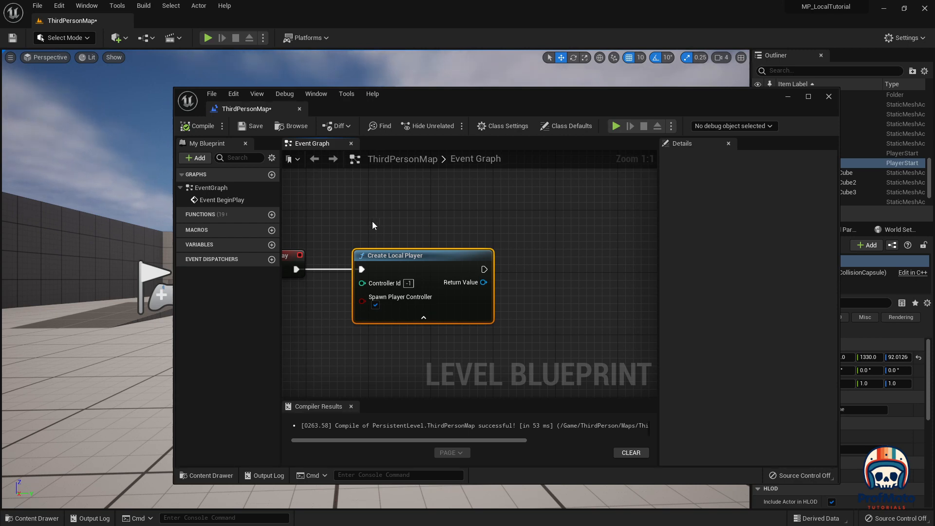
click(272, 244)
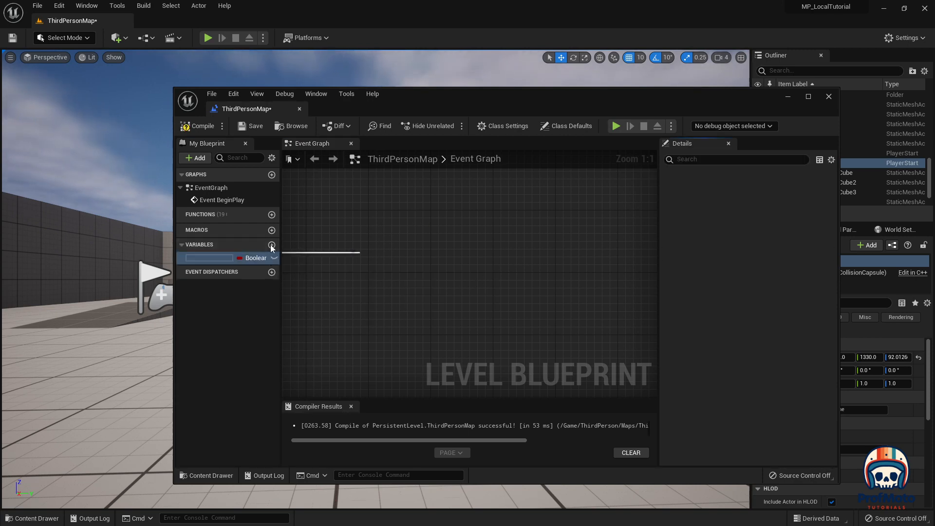
click(272, 244)
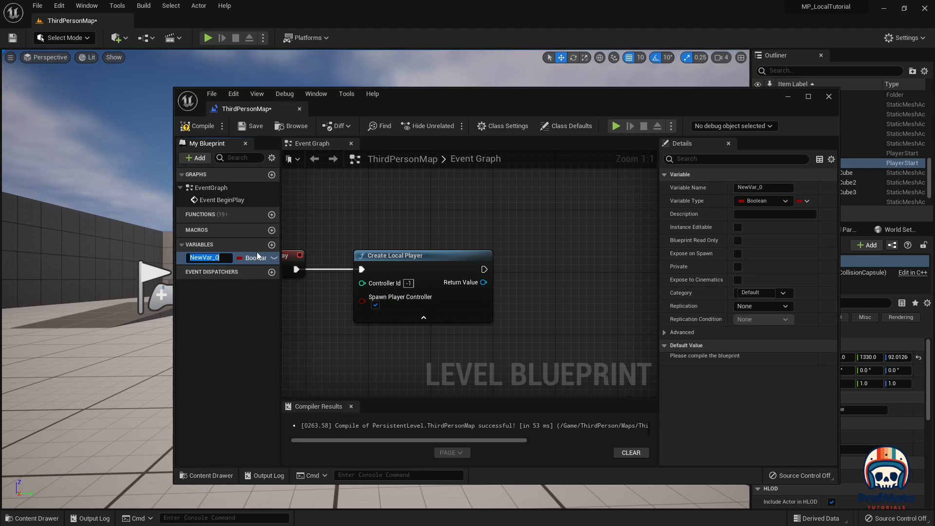
text(p)
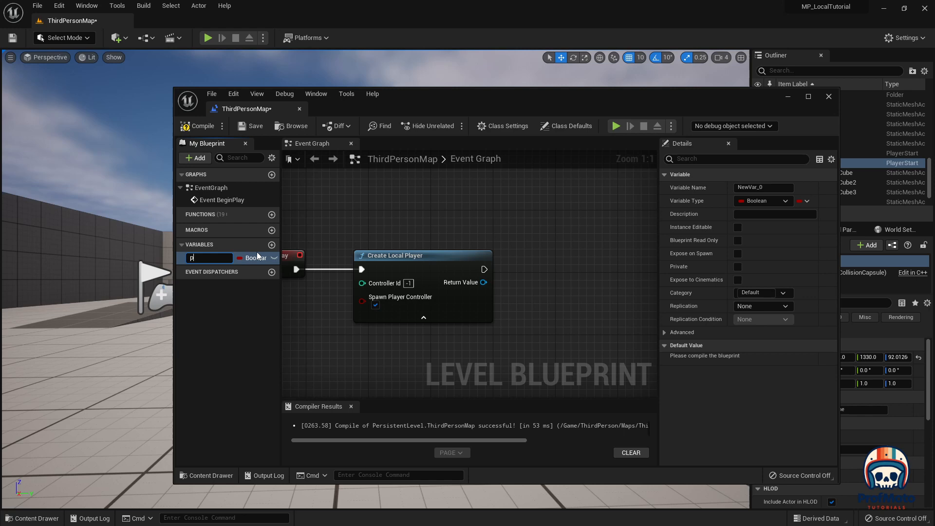
text(2Spawn)
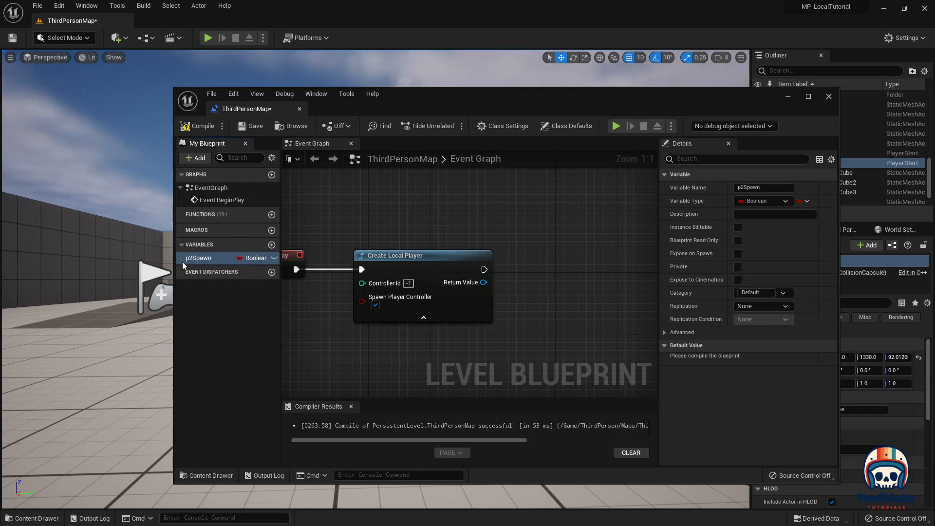
mouse_move(256, 257)
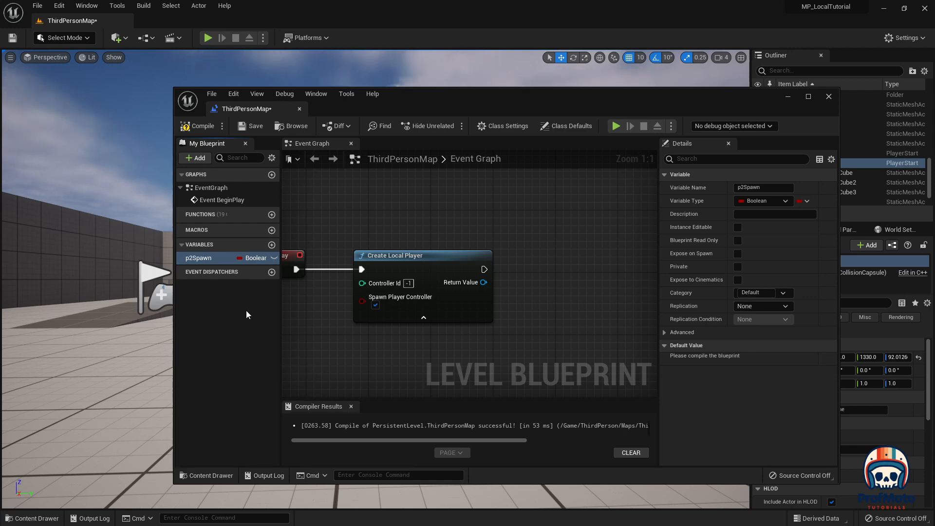
mouse_move(348, 216)
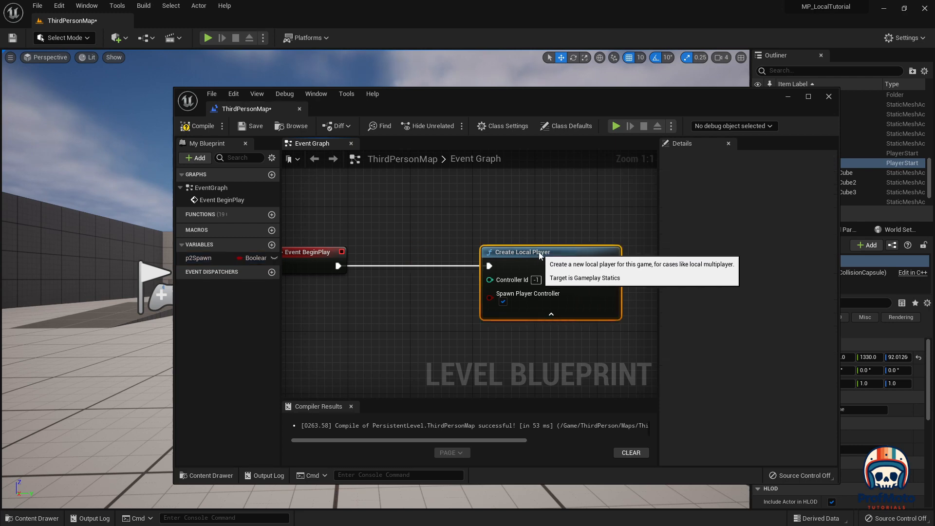
mouse_move(391, 293)
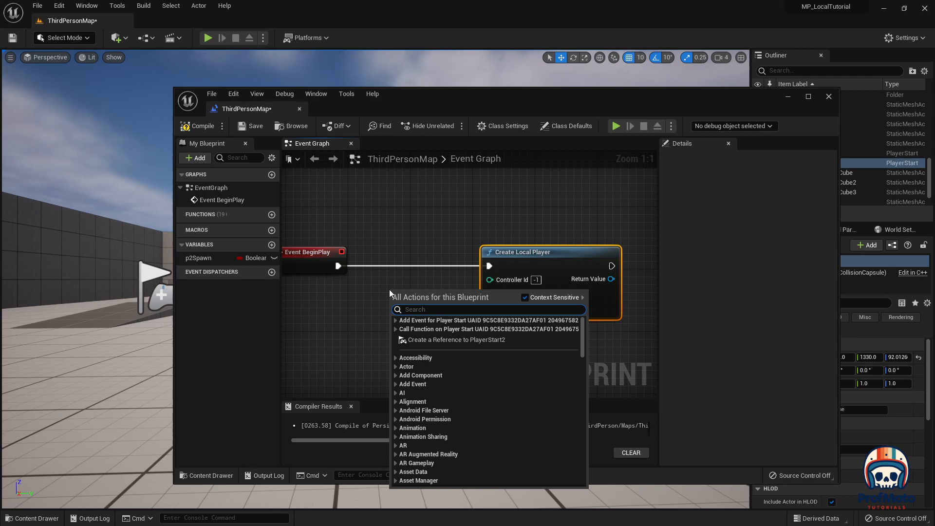
- Add a Gamepad Special Right event, wire Pressed into Create Local Player and remove Event BeginPlay
text(gam)
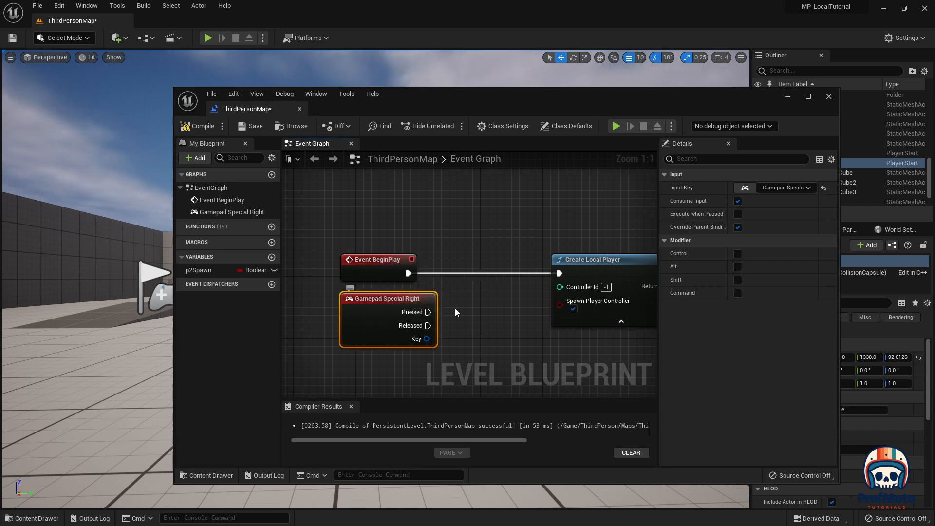
mouse_move(427, 312)
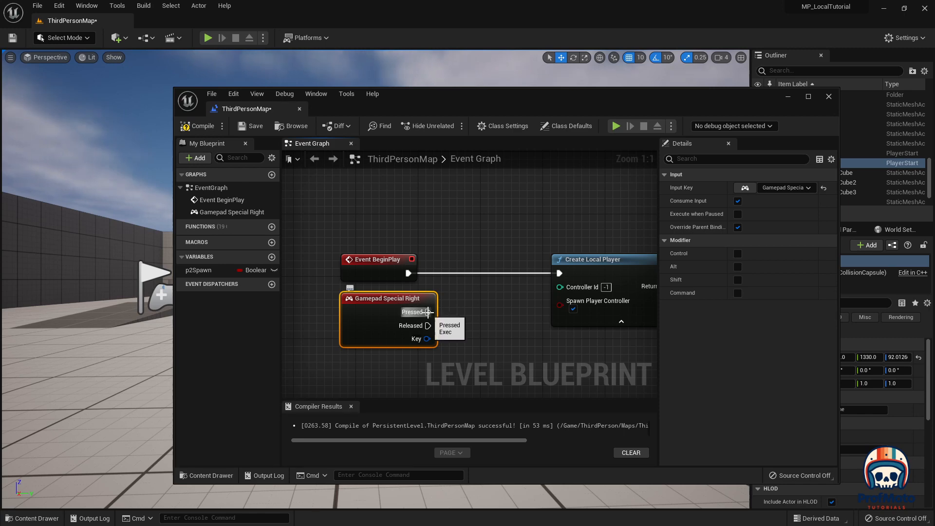
drag(427, 311, 559, 272)
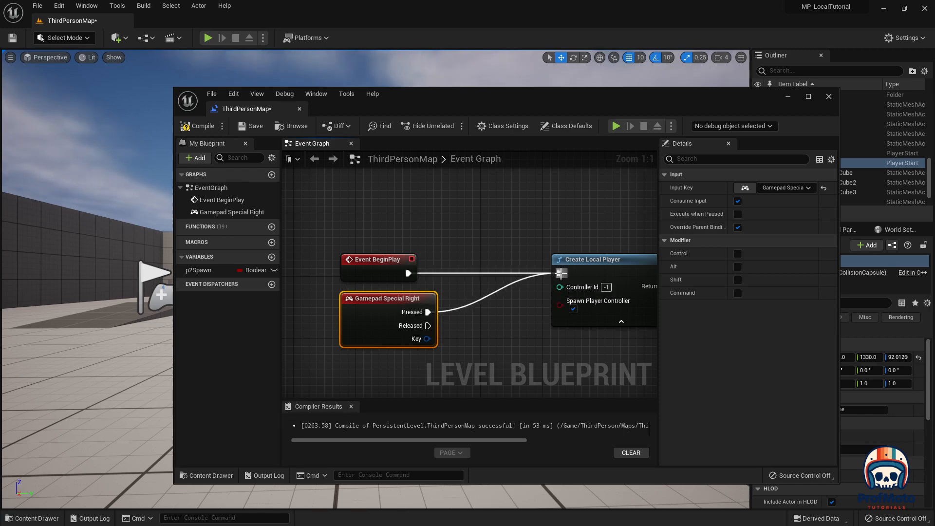
mouse_move(384, 345)
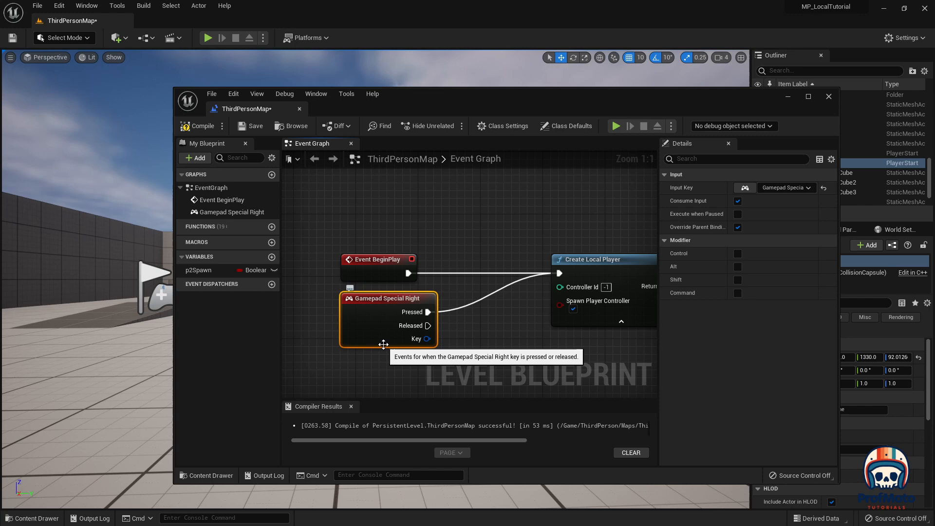
mouse_move(444, 284)
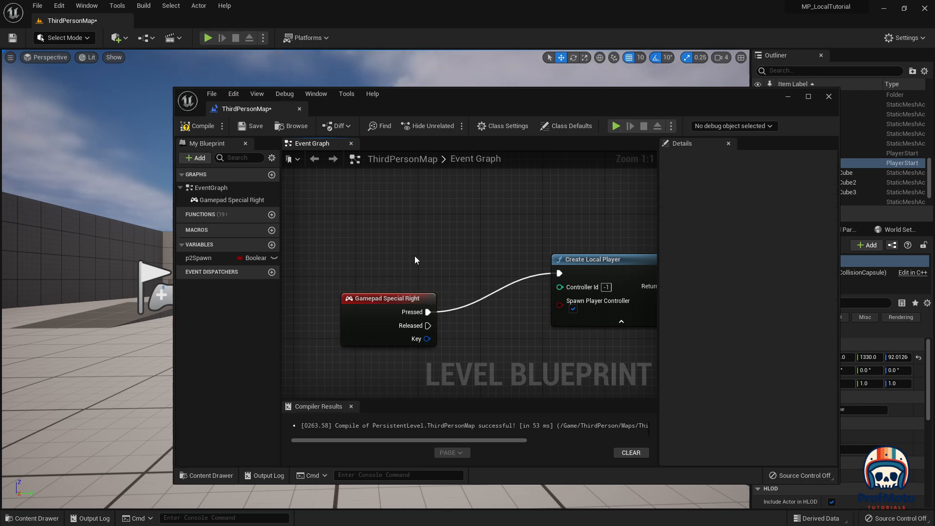
click(388, 258)
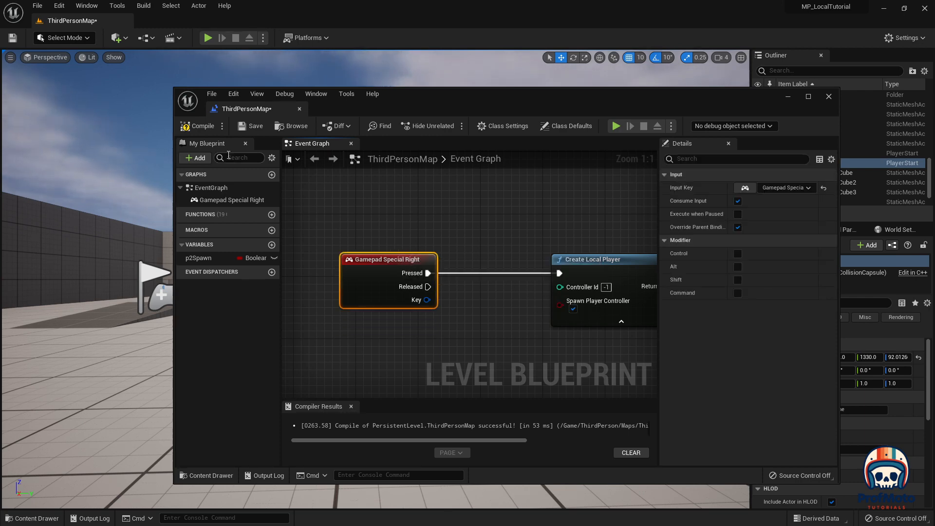
click(828, 96)
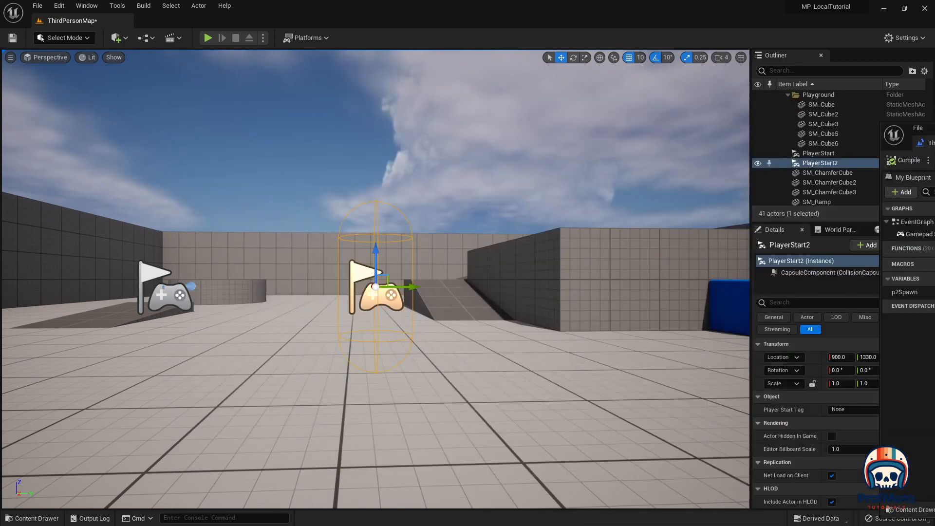
click(207, 38)
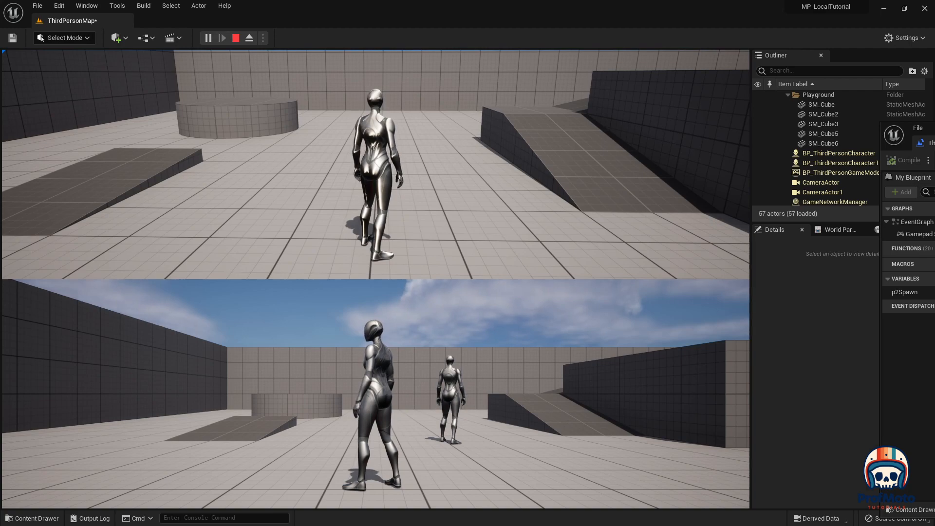
click(235, 38)
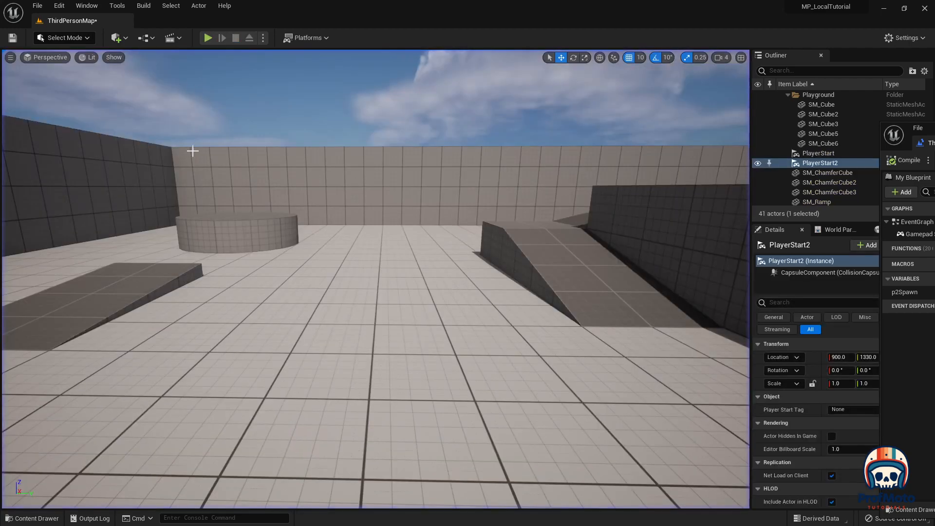
click(208, 38)
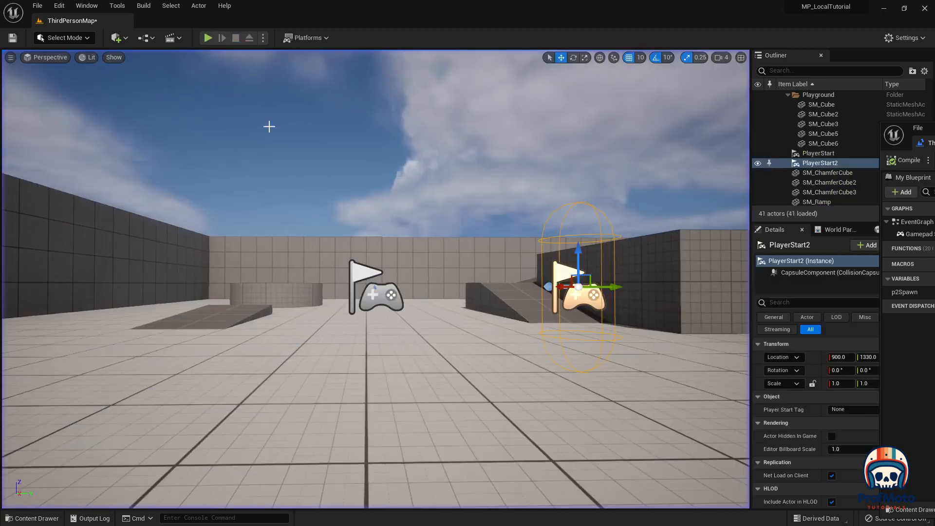
click(209, 38)
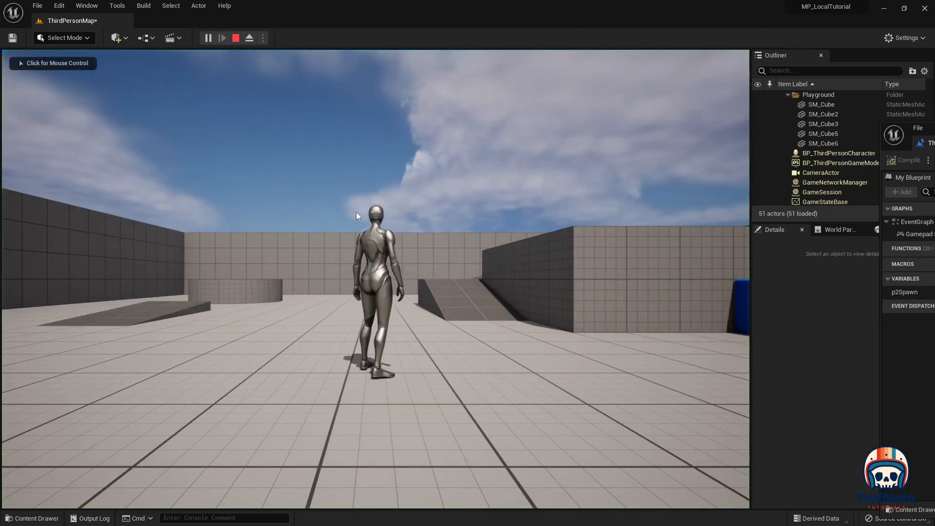
click(356, 216)
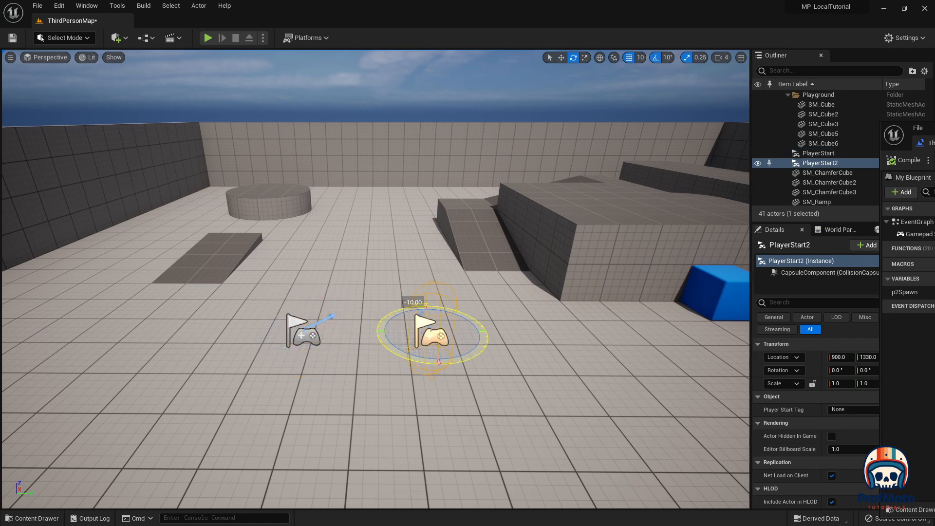
- Select the first player start and adjust the player starts in the viewport
click(819, 152)
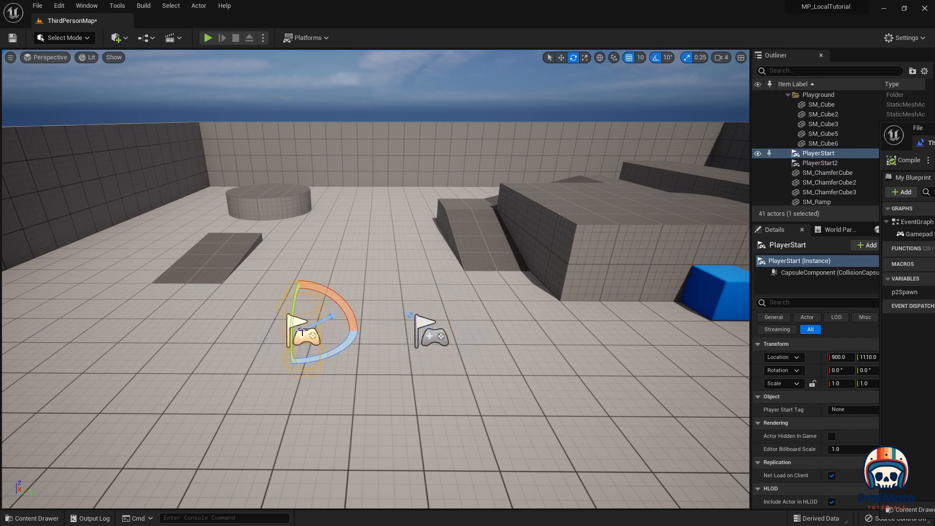
click(424, 326)
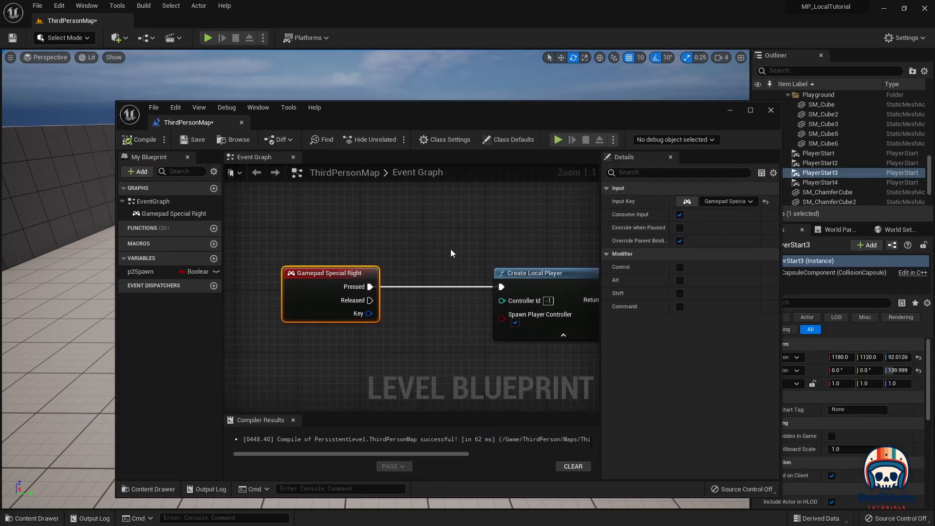
- Add Event BeginPlay above the gamepad event, wire its exec toward Create Local Player, then show the level
right_click(451, 253)
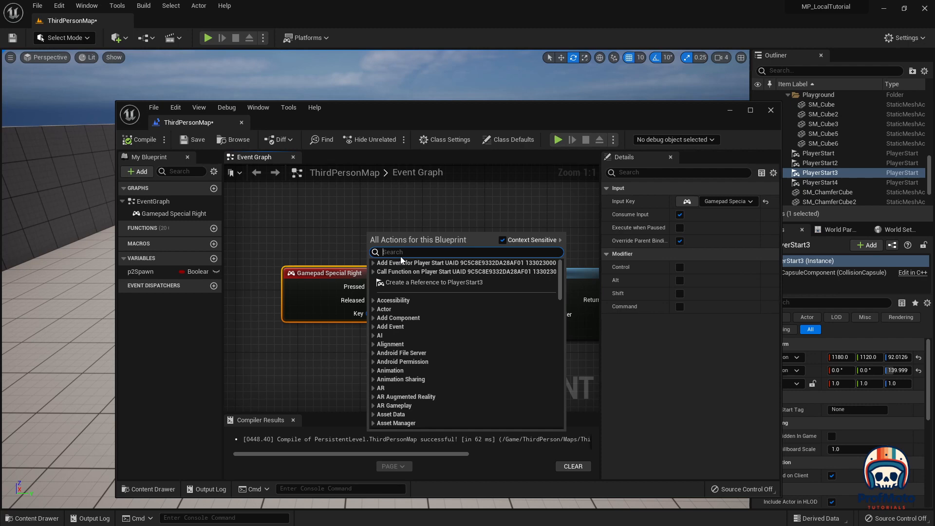
text(event beg)
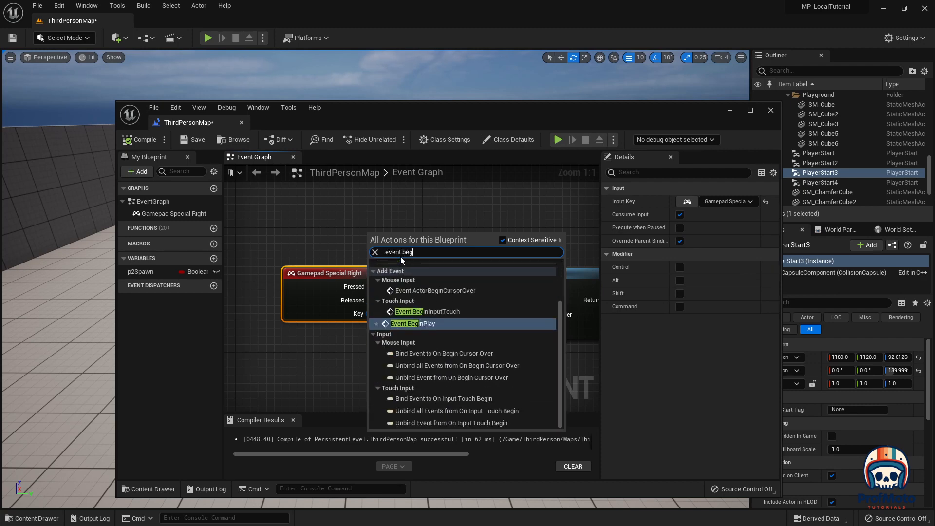
click(413, 323)
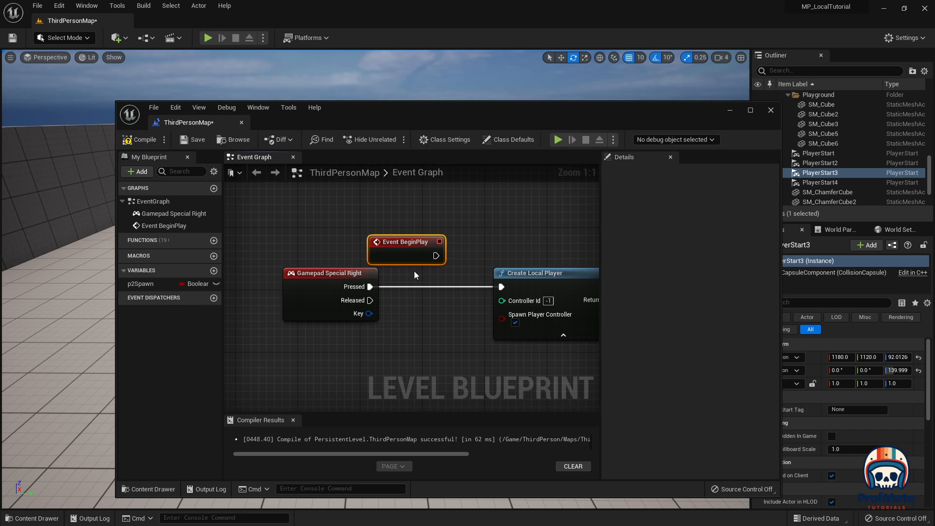
drag(405, 242, 328, 225)
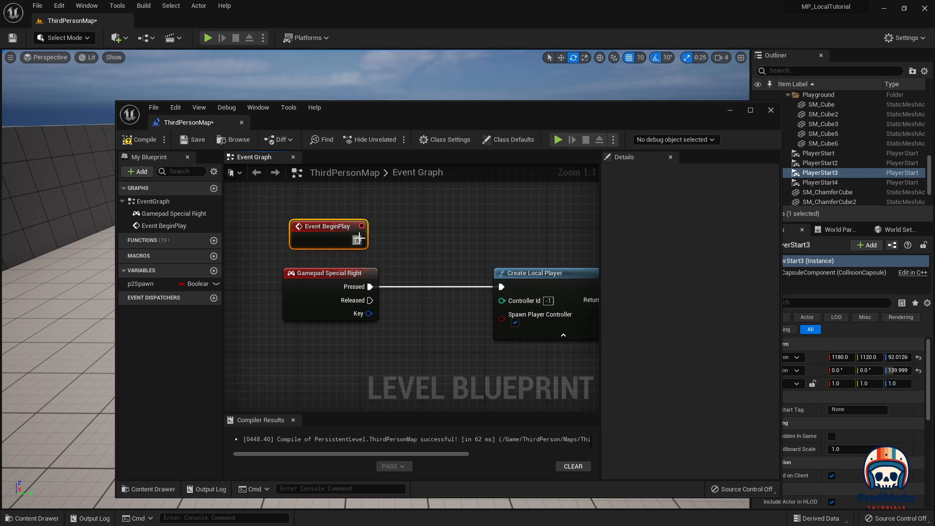
drag(358, 239, 501, 286)
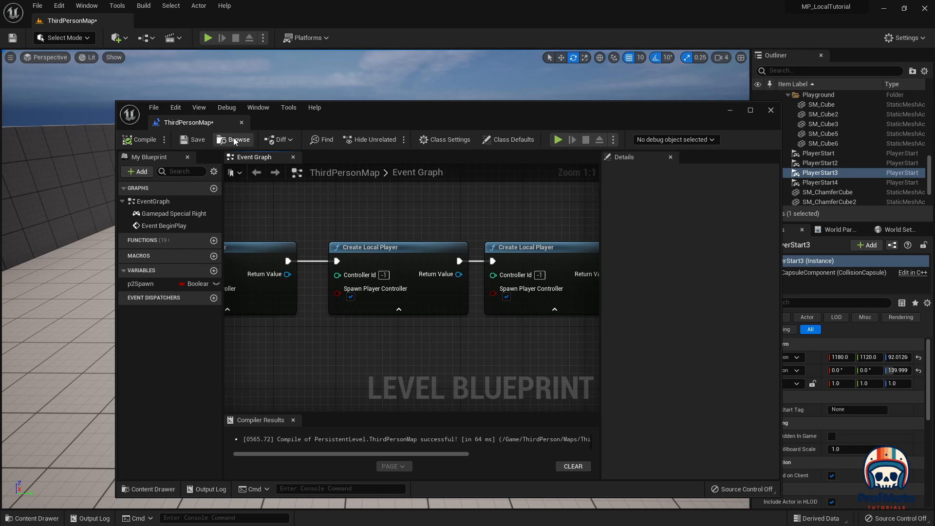
click(769, 110)
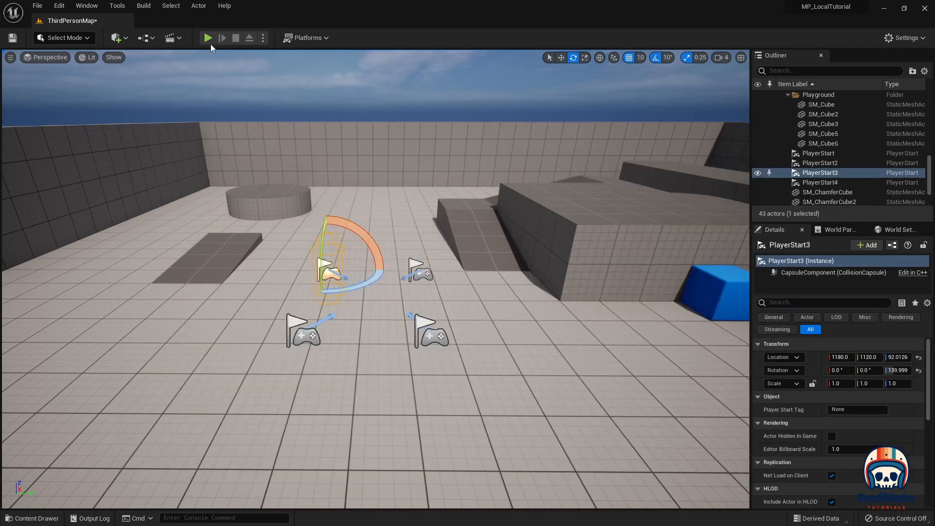
- Reopen the Level Blueprint showing the chained Create Local Player nodes
click(208, 38)
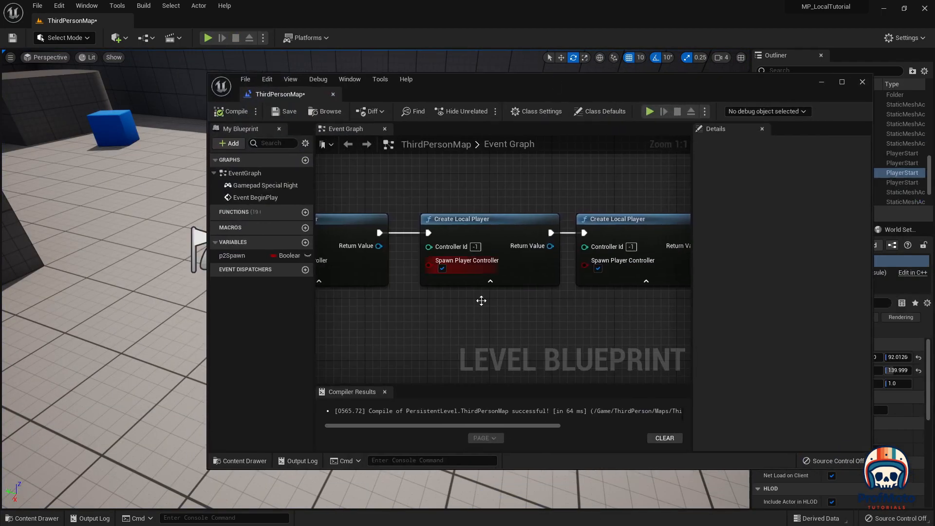
- Reduce the graph to Gamepad Special Right driving one Create Local Player and recompile
scroll(down, 3)
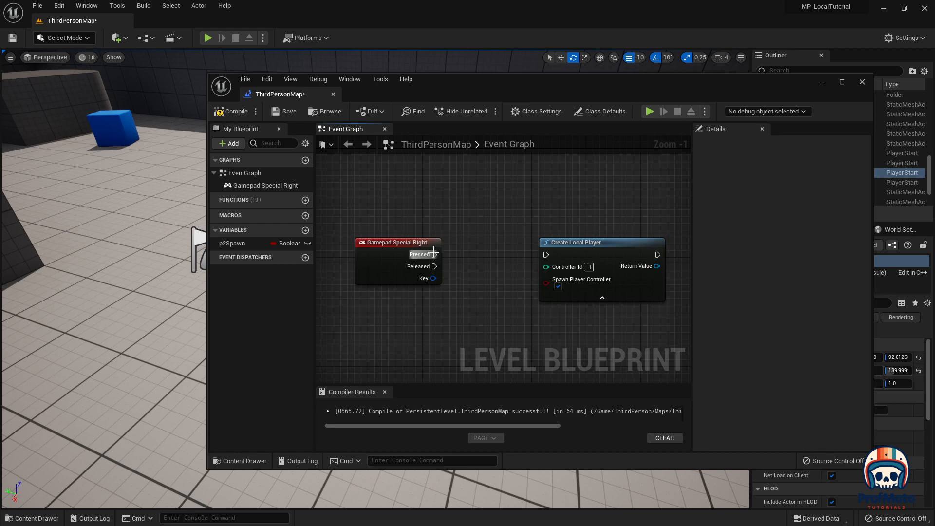
mouse_move(396, 243)
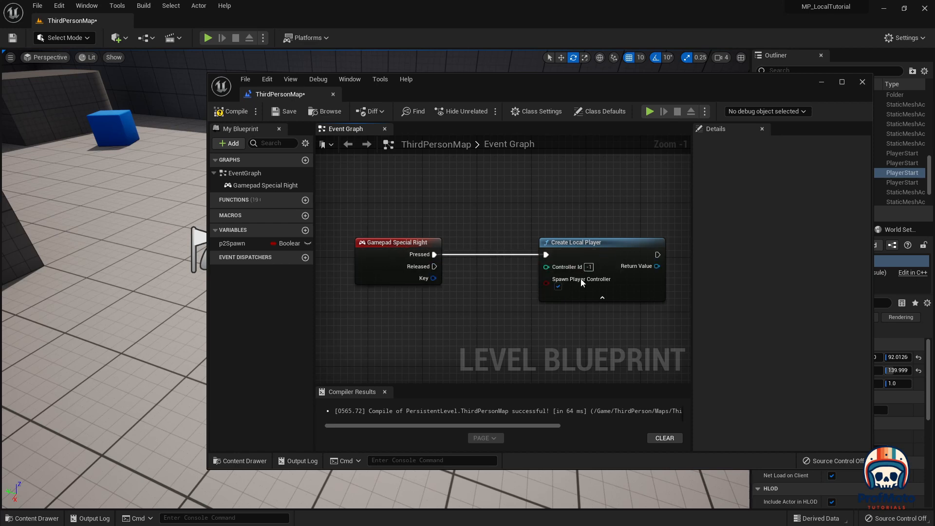
click(232, 111)
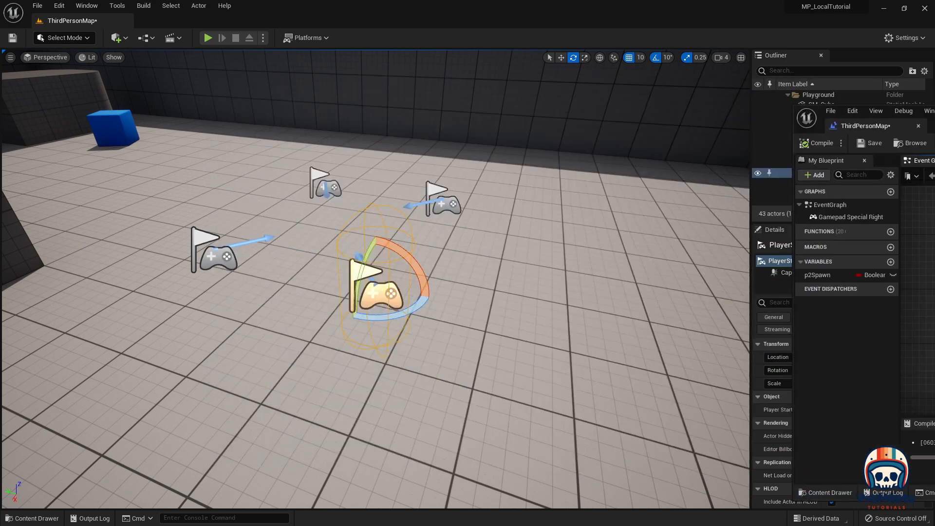
click(207, 38)
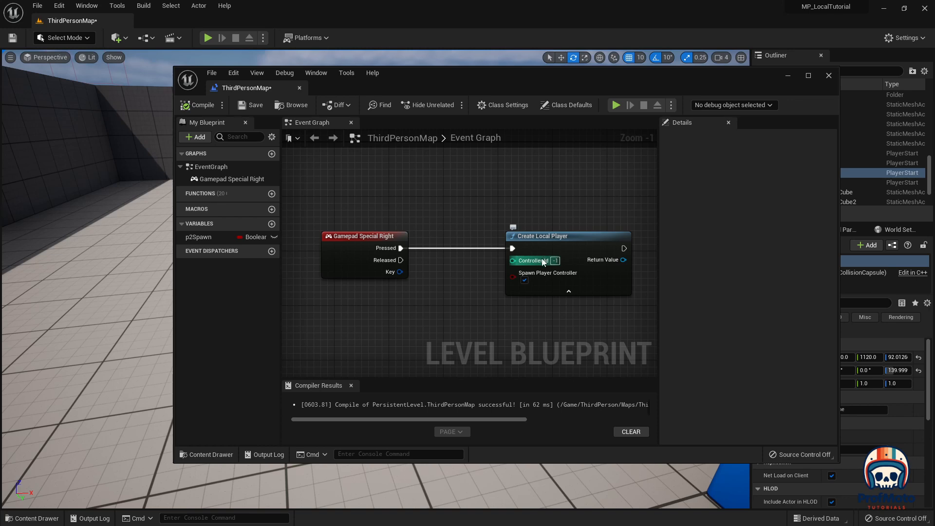
mouse_move(458, 265)
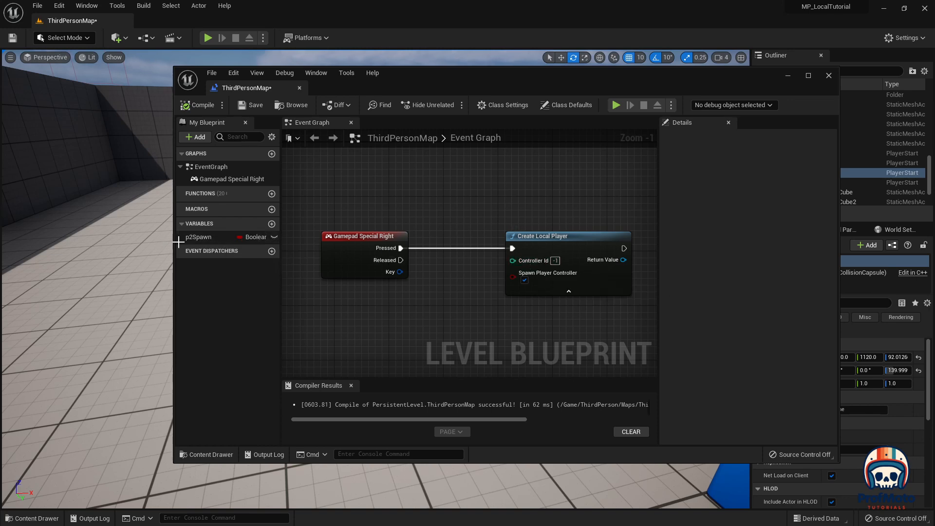
mouse_move(250, 237)
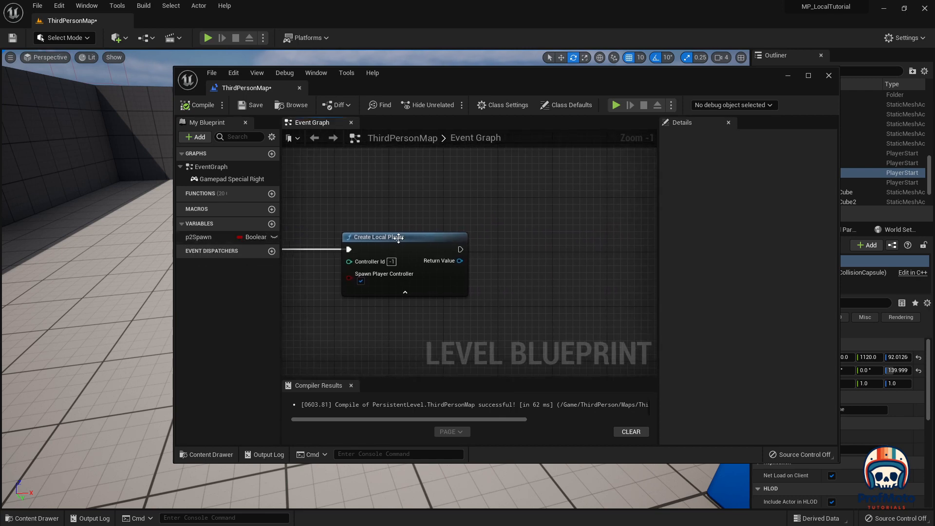
mouse_move(459, 249)
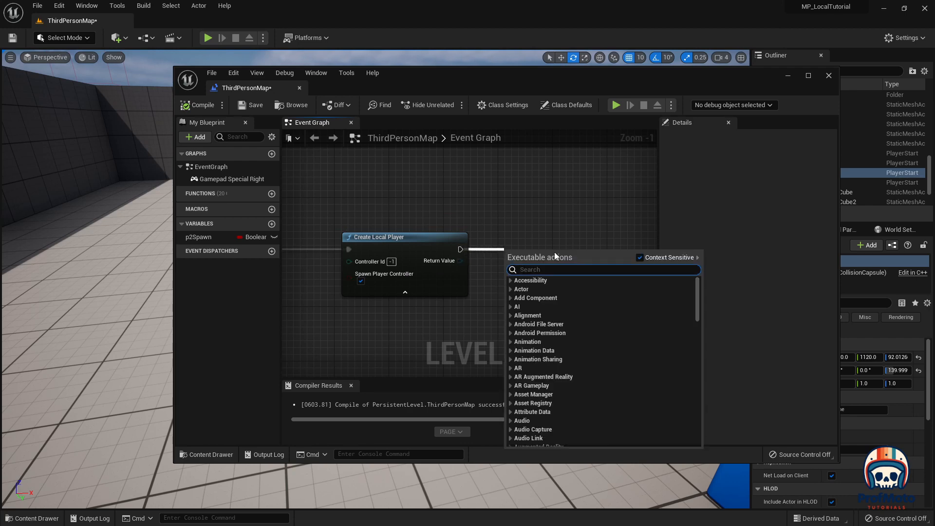
- Add a Set p2Spawn node after Create Local Player, then search for a Branch node
text(set)
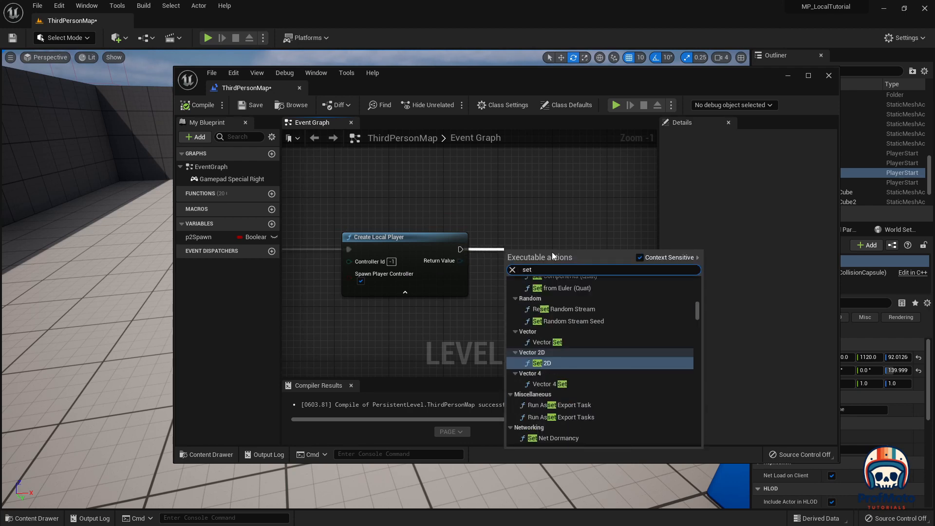
text(p)
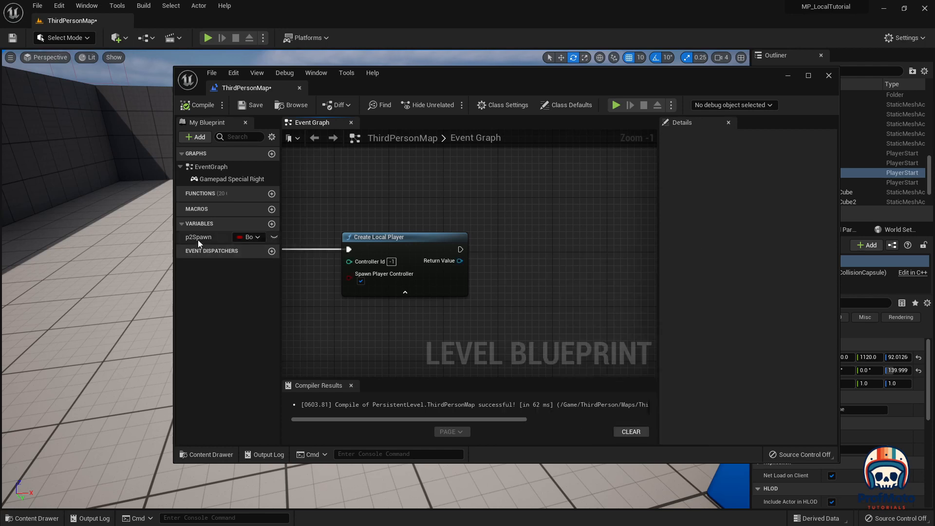
click(198, 237)
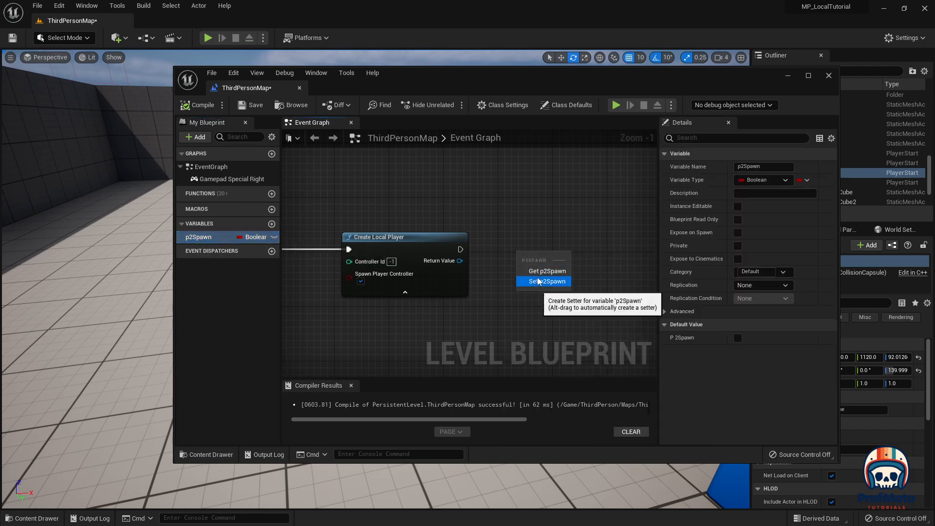
click(544, 280)
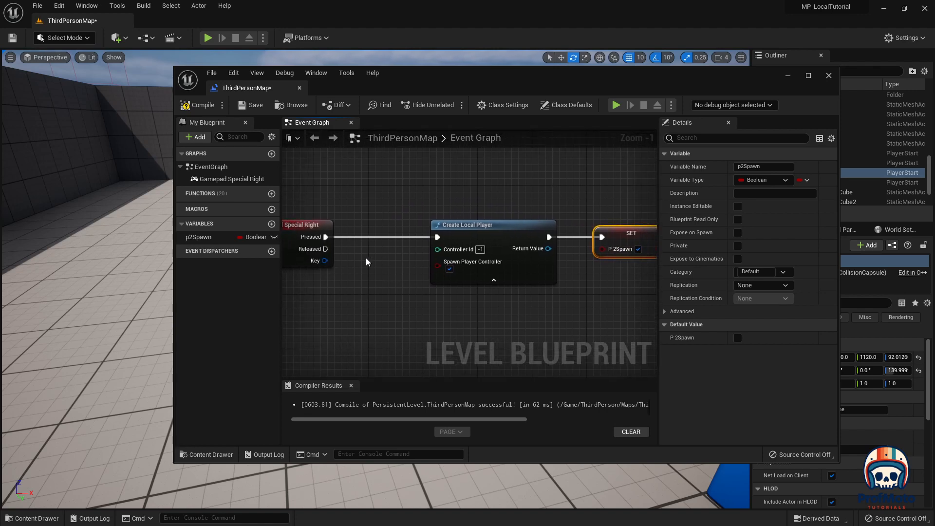
text(bra)
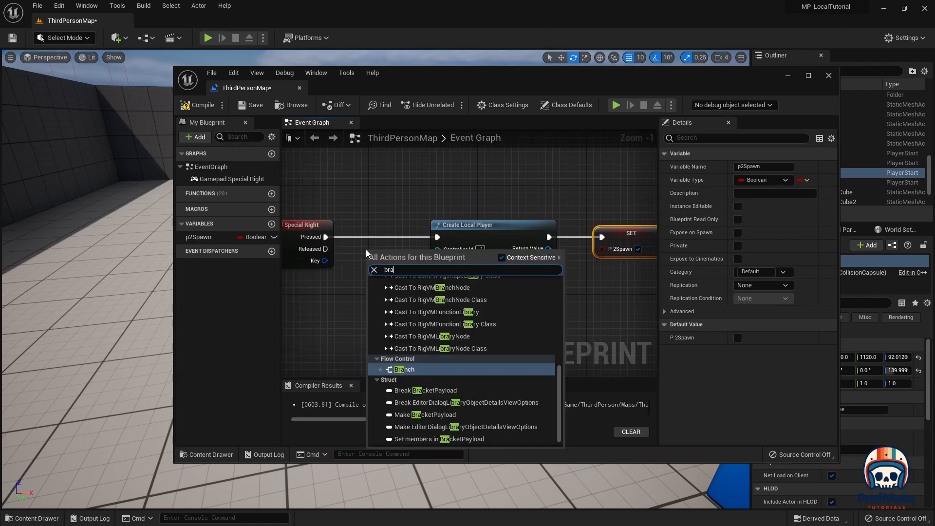
- Place a Branch after Pressed, wiring False to Create Local Player and Get p2Spawn to Condition
click(405, 369)
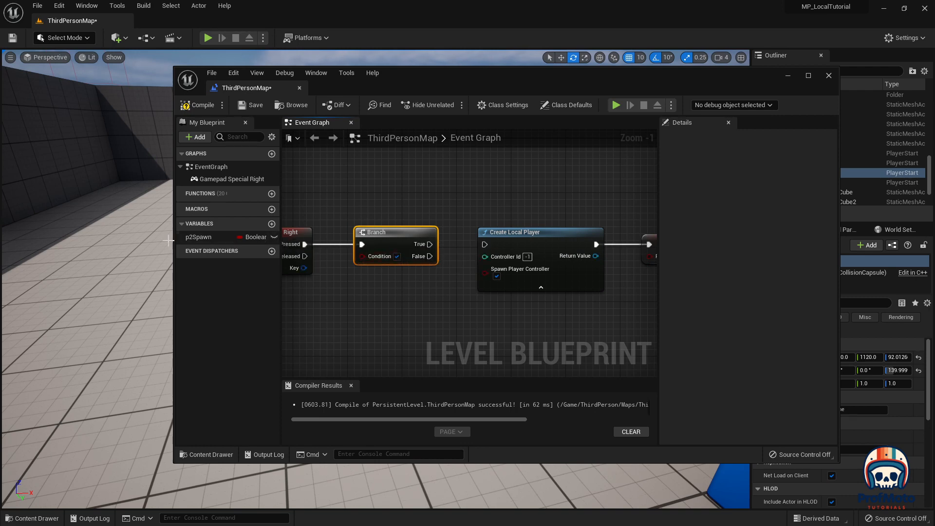
mouse_move(429, 256)
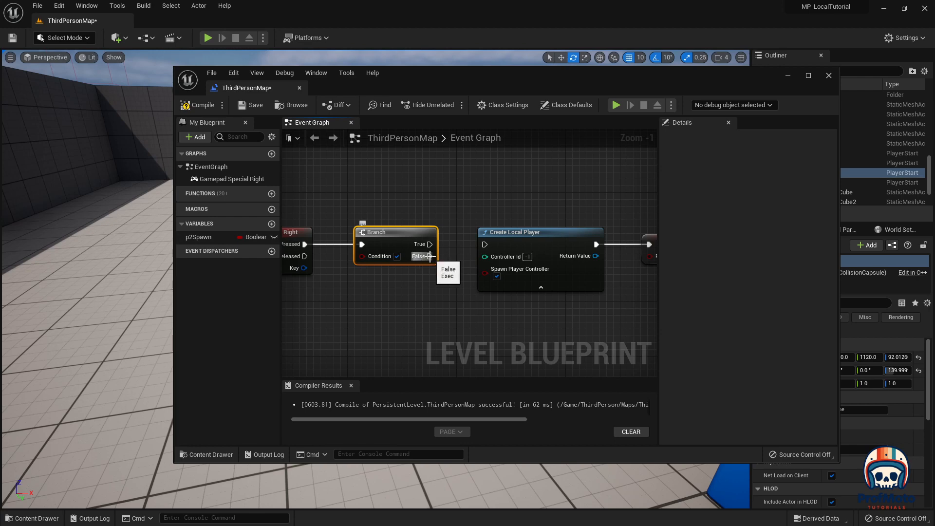
drag(431, 256, 484, 243)
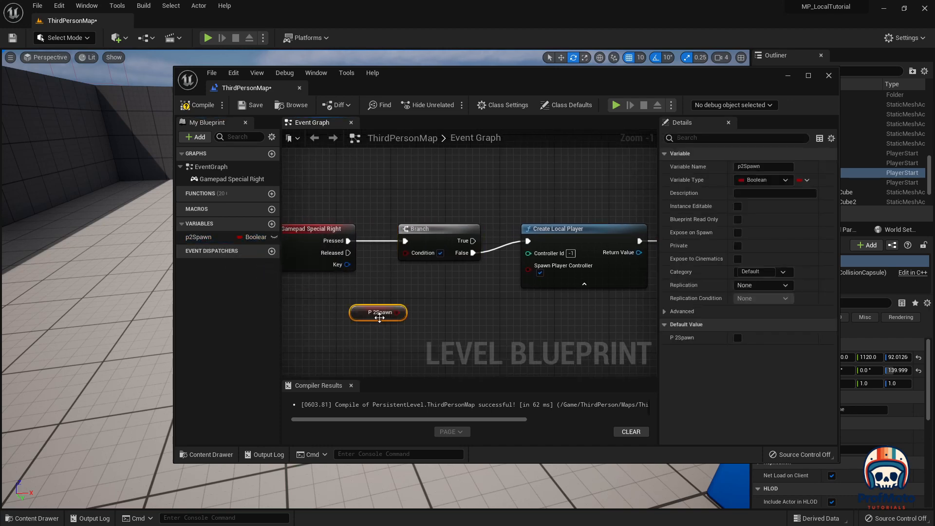
drag(395, 311, 405, 252)
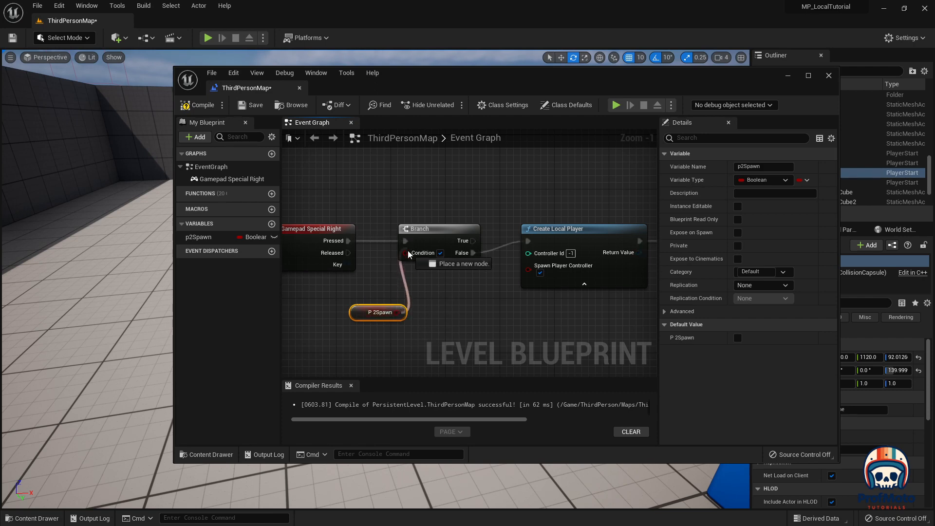
drag(377, 312, 344, 299)
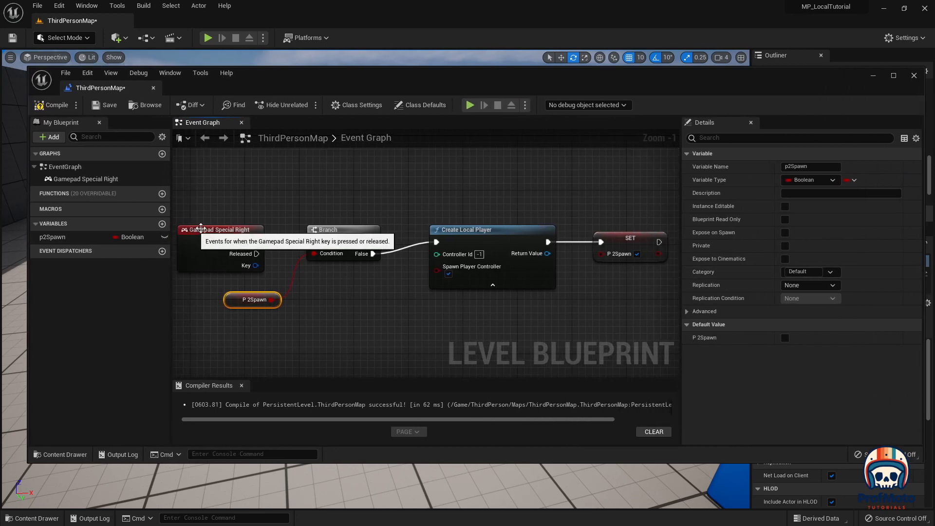
mouse_move(331, 240)
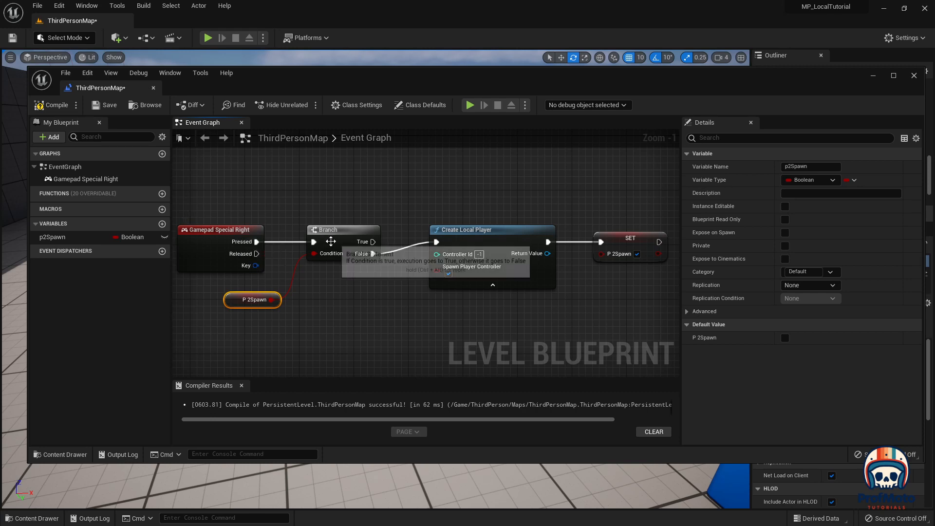
mouse_move(256, 304)
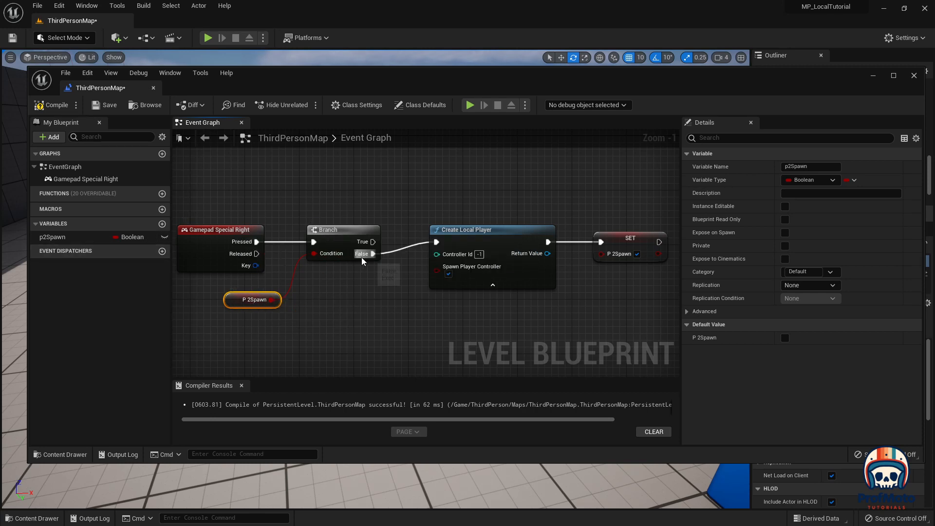
mouse_move(473, 245)
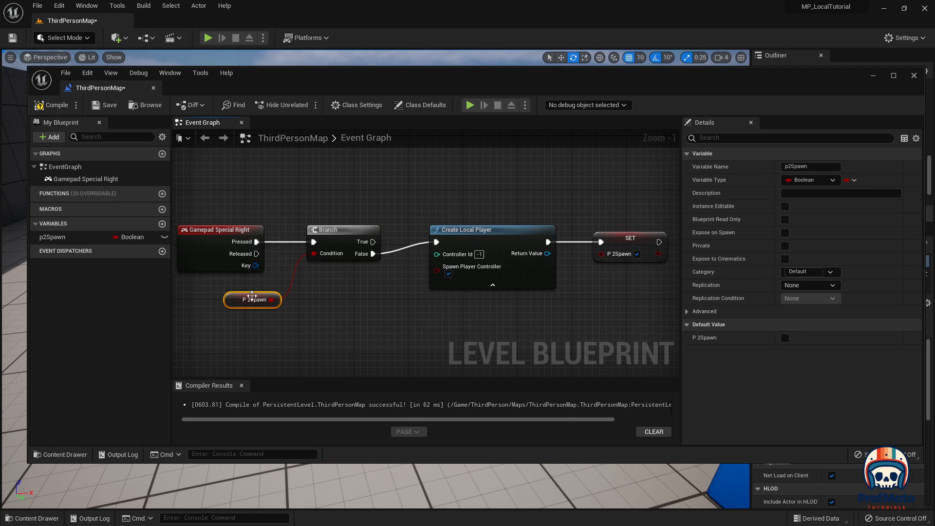
mouse_move(331, 246)
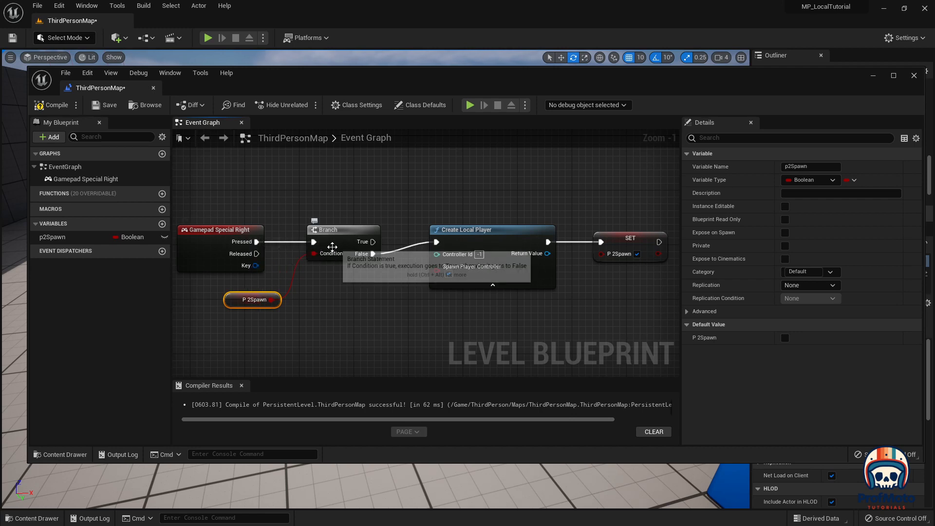
mouse_move(382, 242)
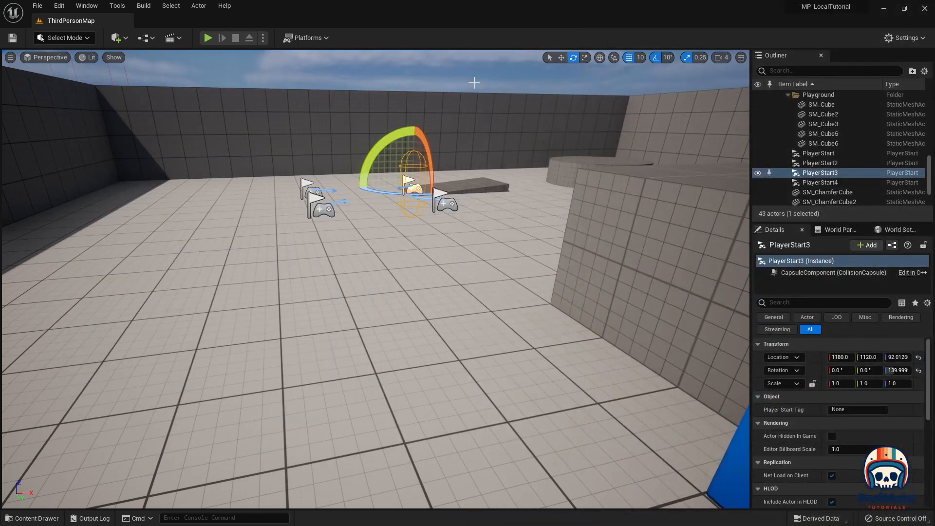
- Play-test the level with the gated spawn logic, then stop the session
click(208, 38)
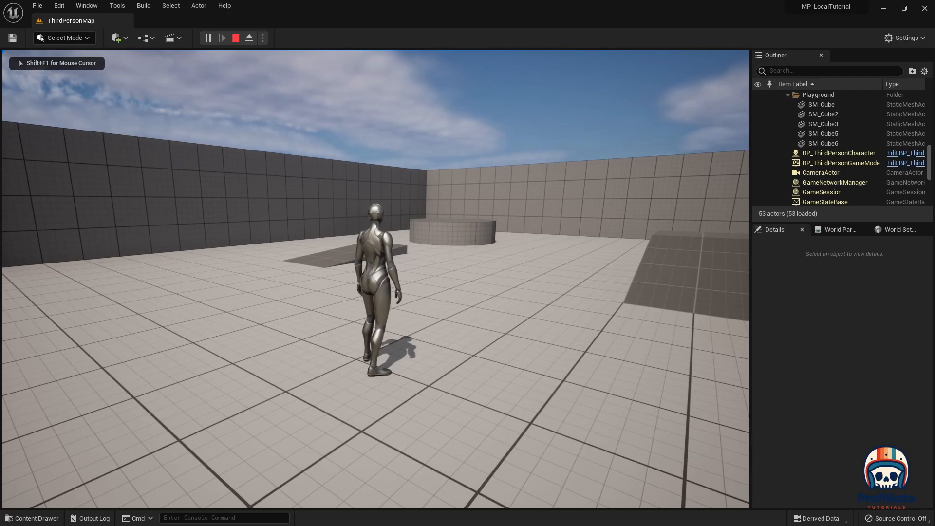
click(222, 38)
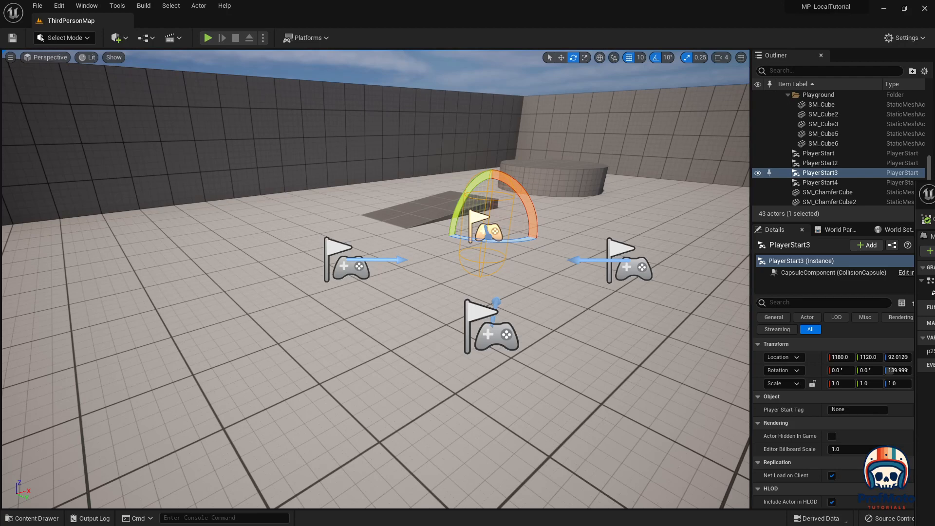
mouse_move(695, 208)
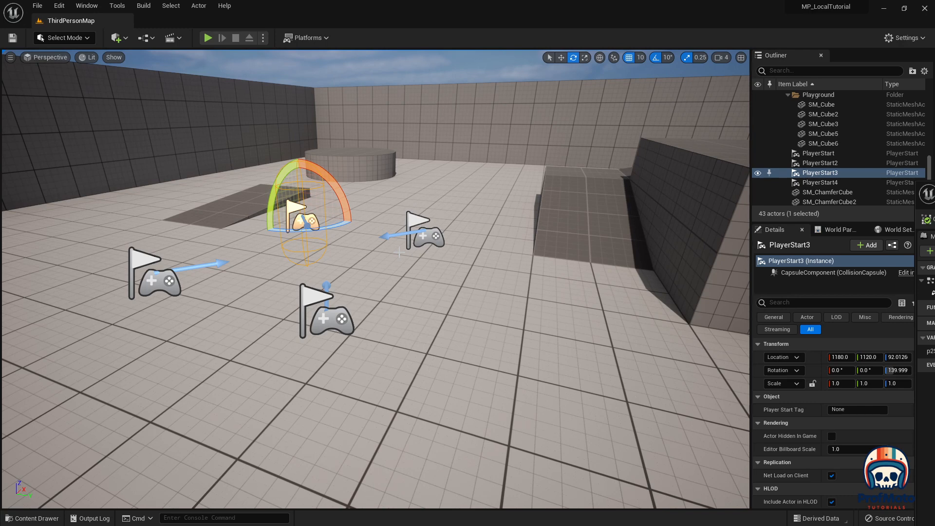
mouse_move(254, 134)
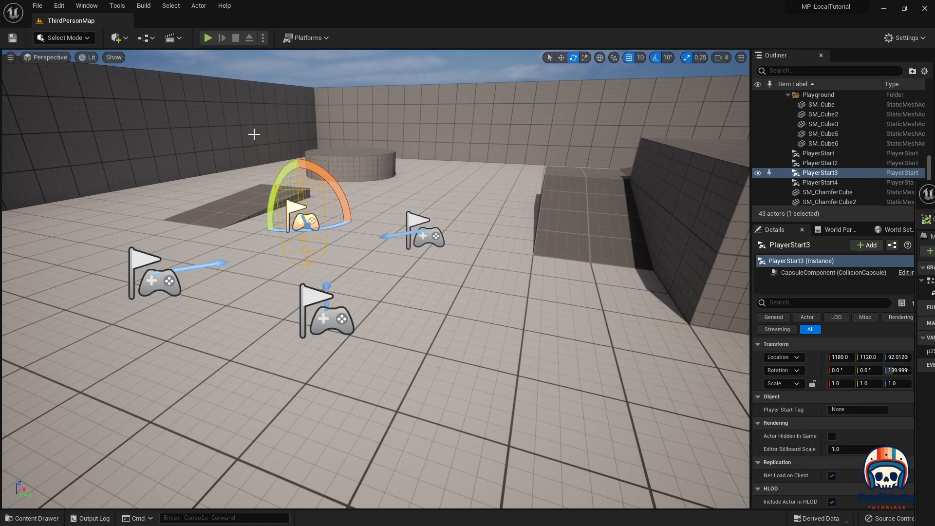
mouse_move(247, 96)
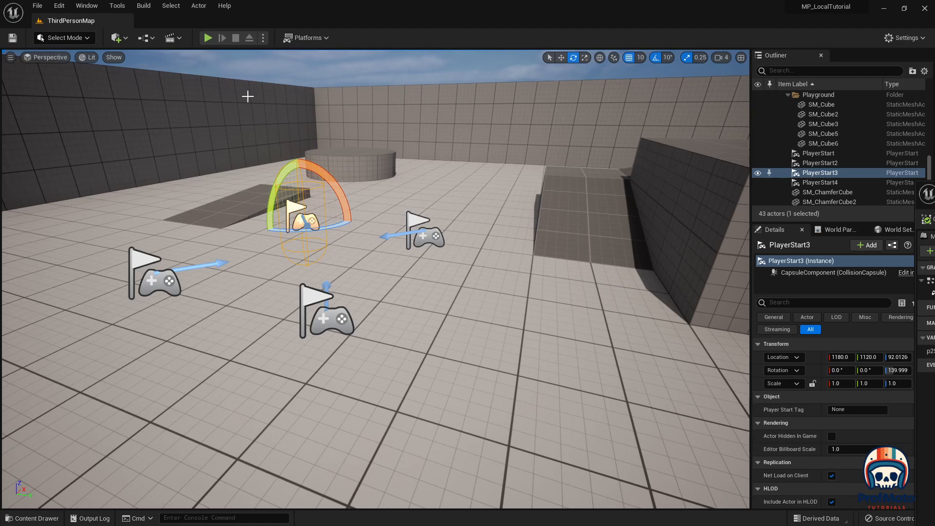